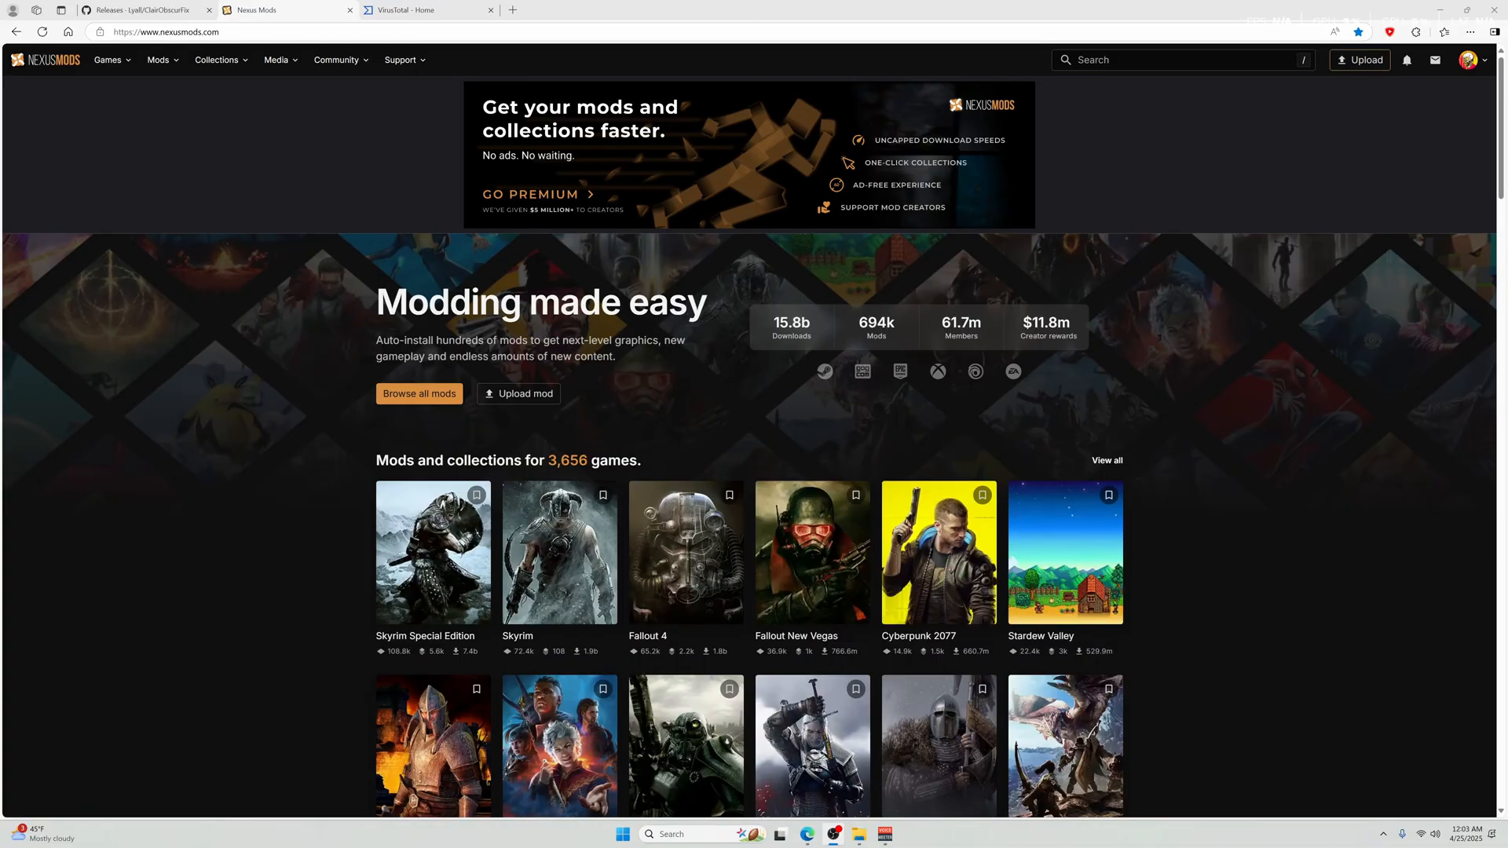
mouse_move(147, 155)
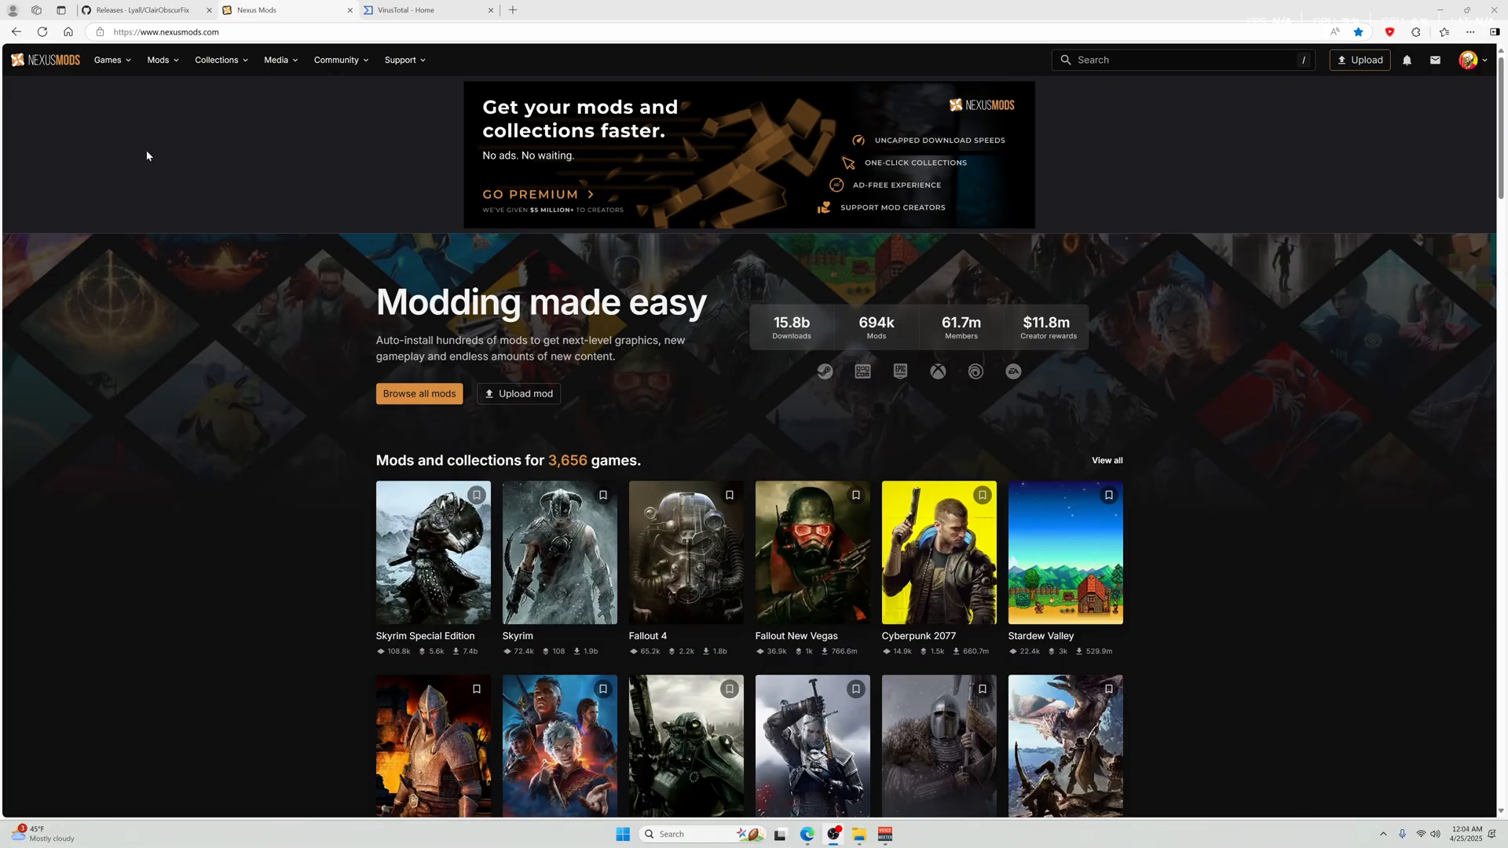
mouse_move(138, 145)
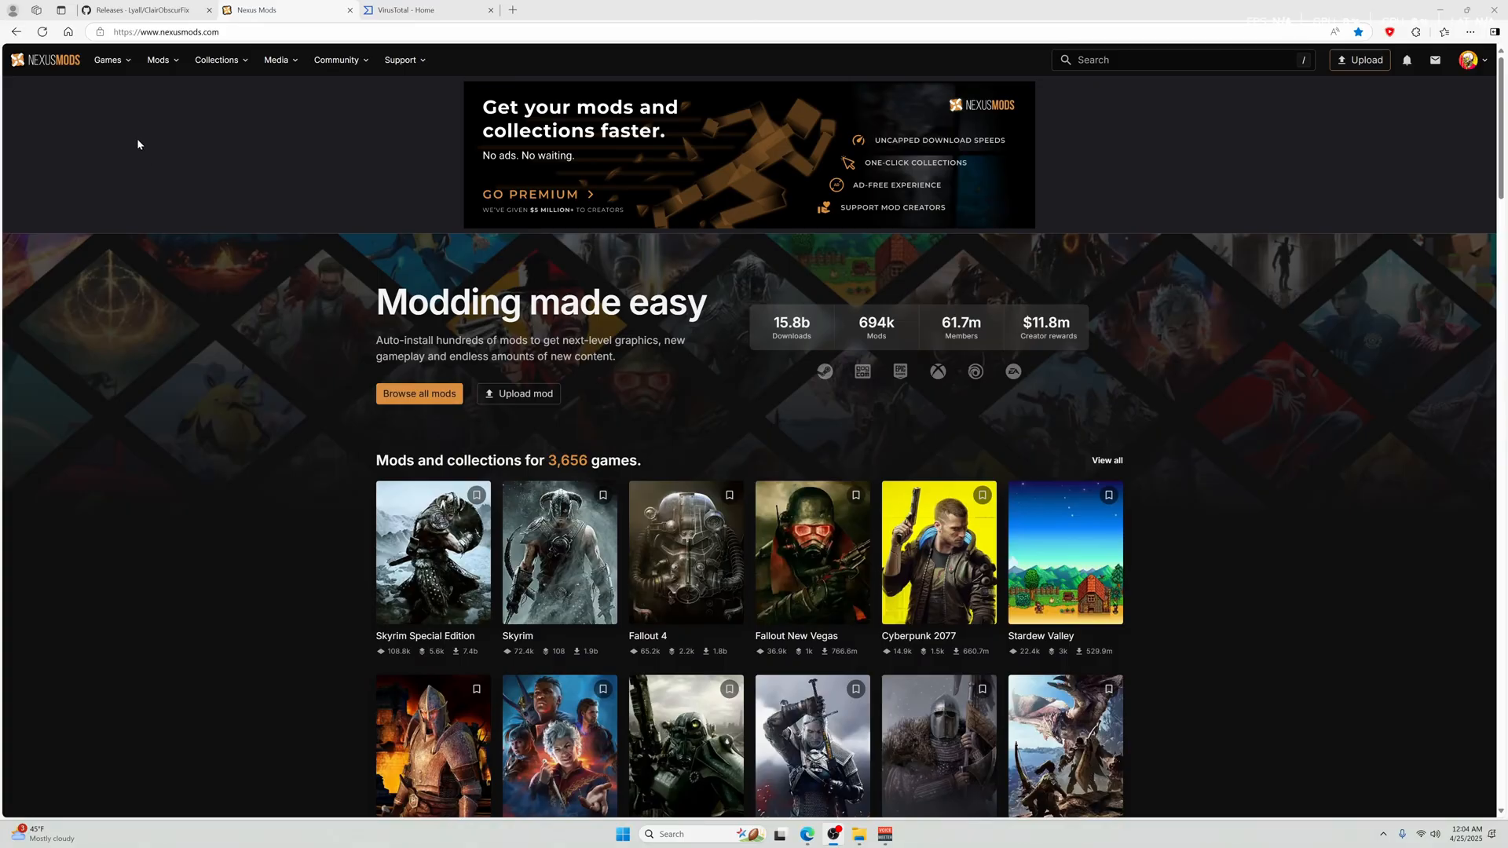
mouse_move(856, 243)
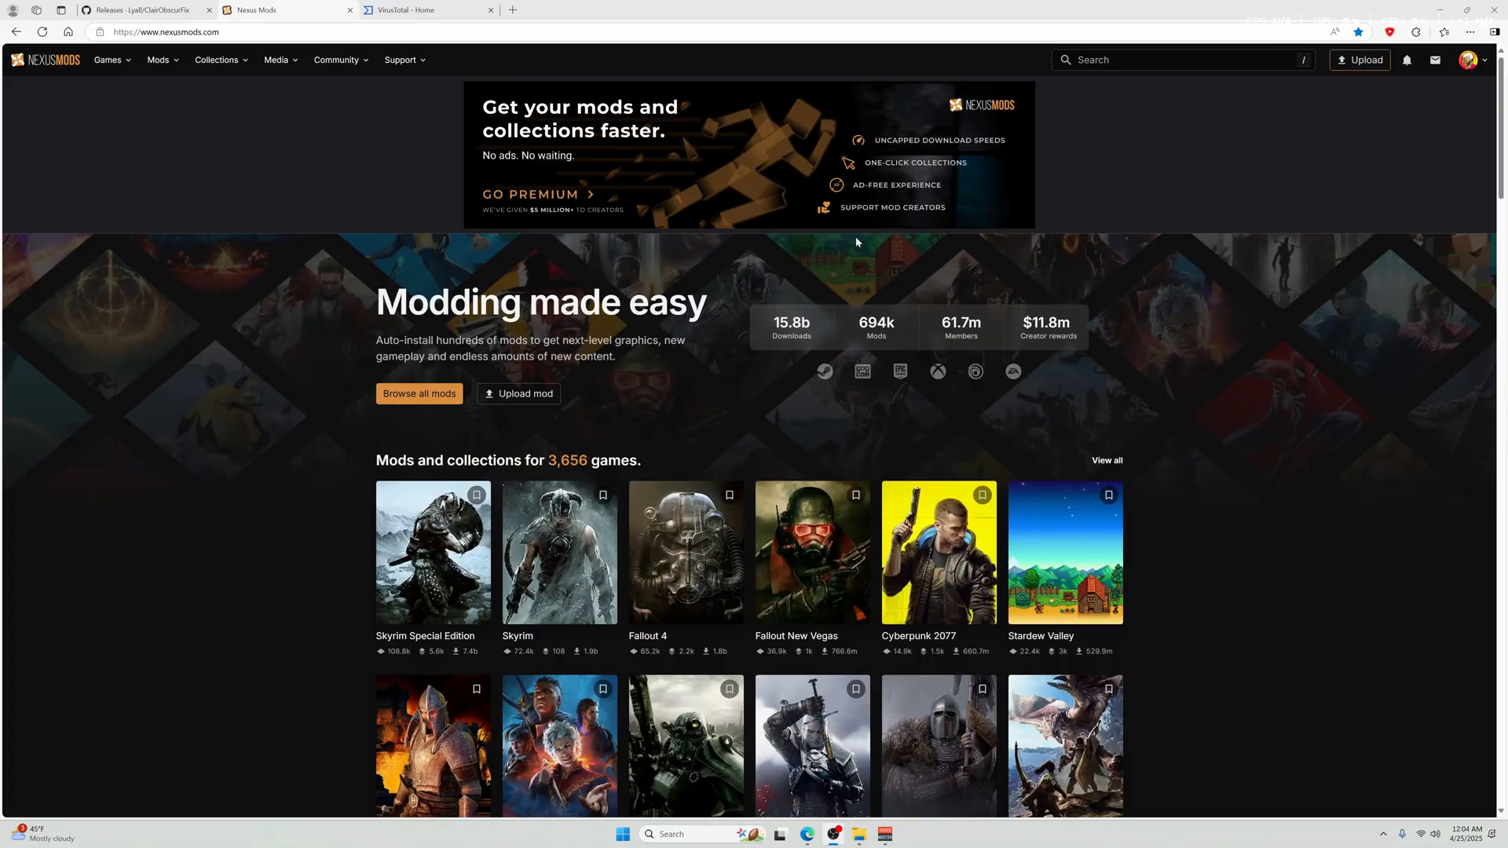
Step: Browse the Clair Obscur: Expedition 33 mods via All games and open the ClairObscurFix GitHub page
left_click(108, 59)
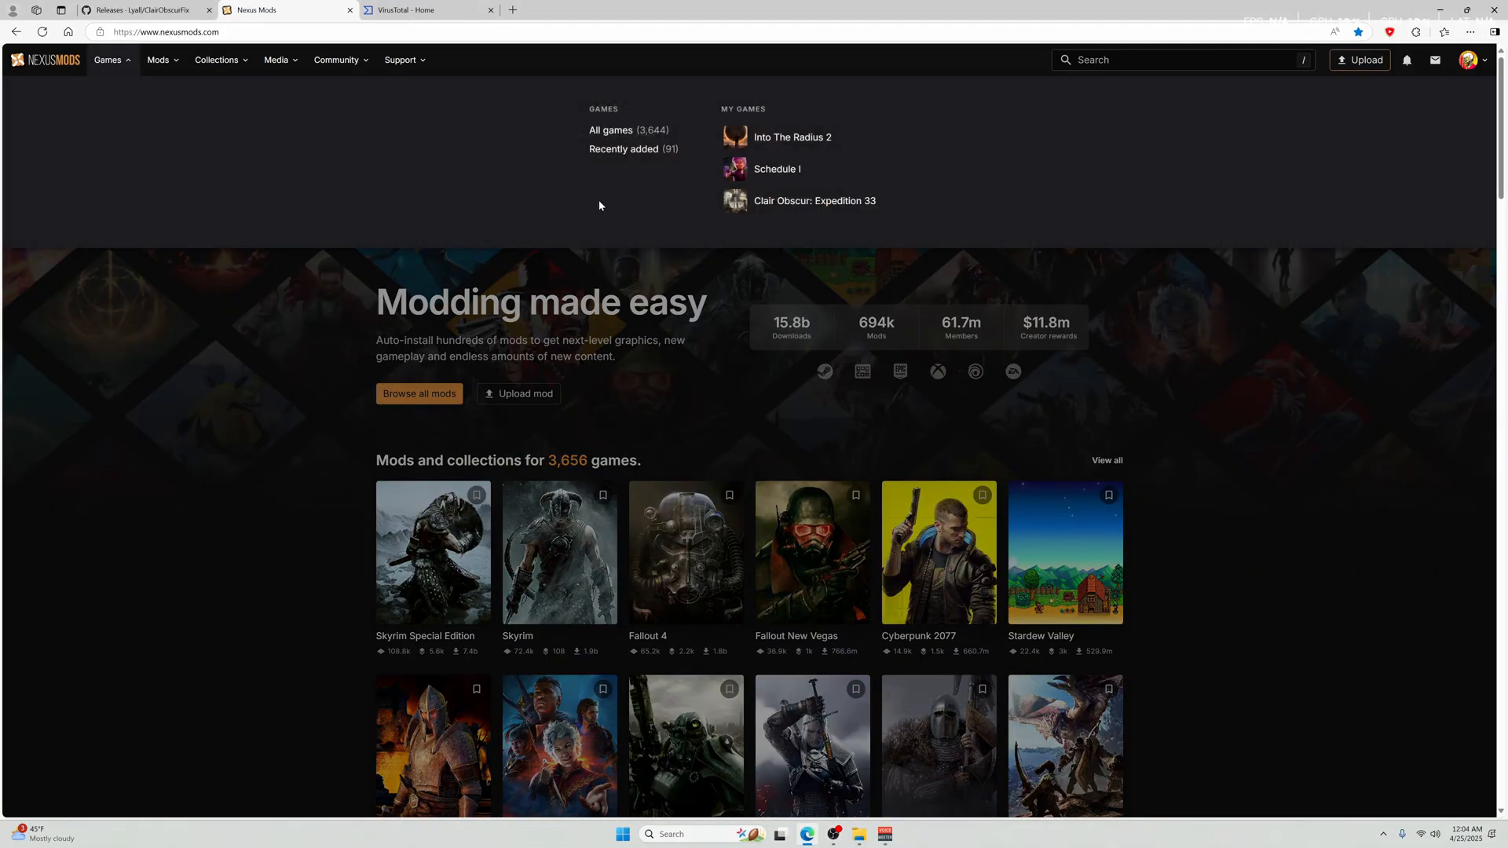
left_click(612, 129)
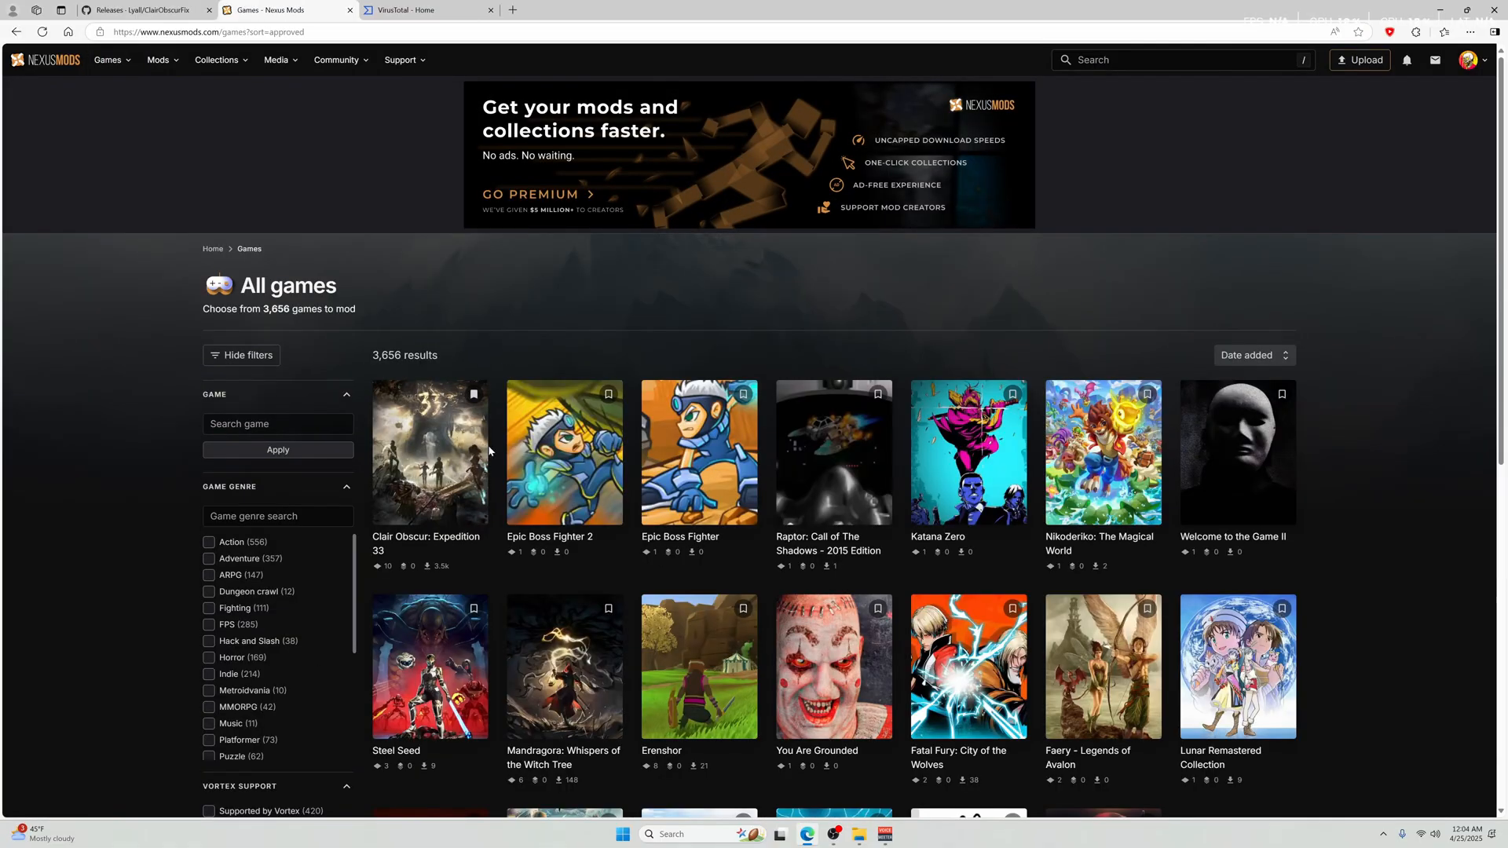
left_click(429, 452)
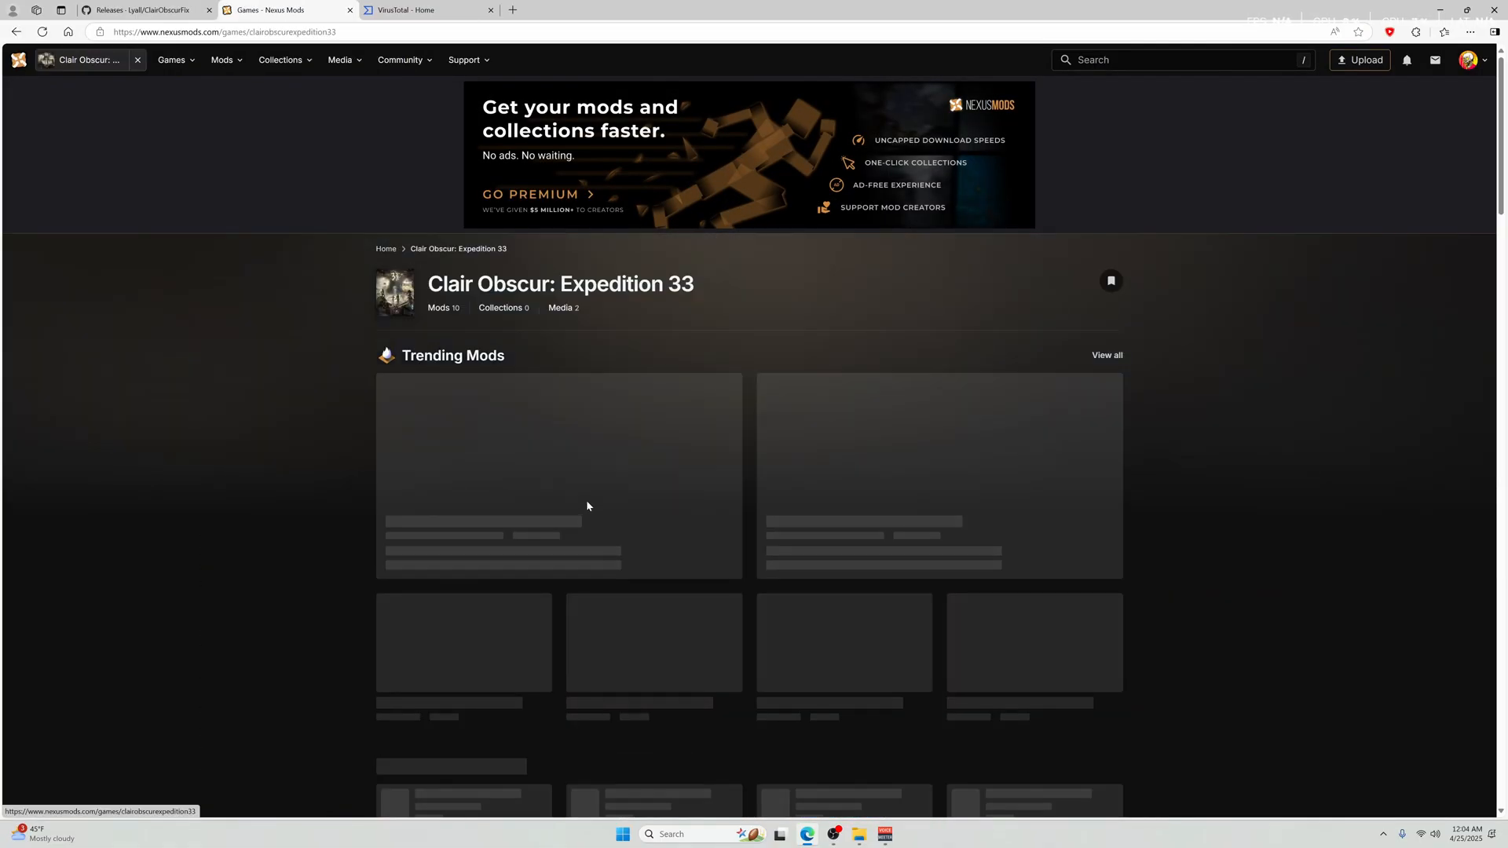
scroll("down", 3)
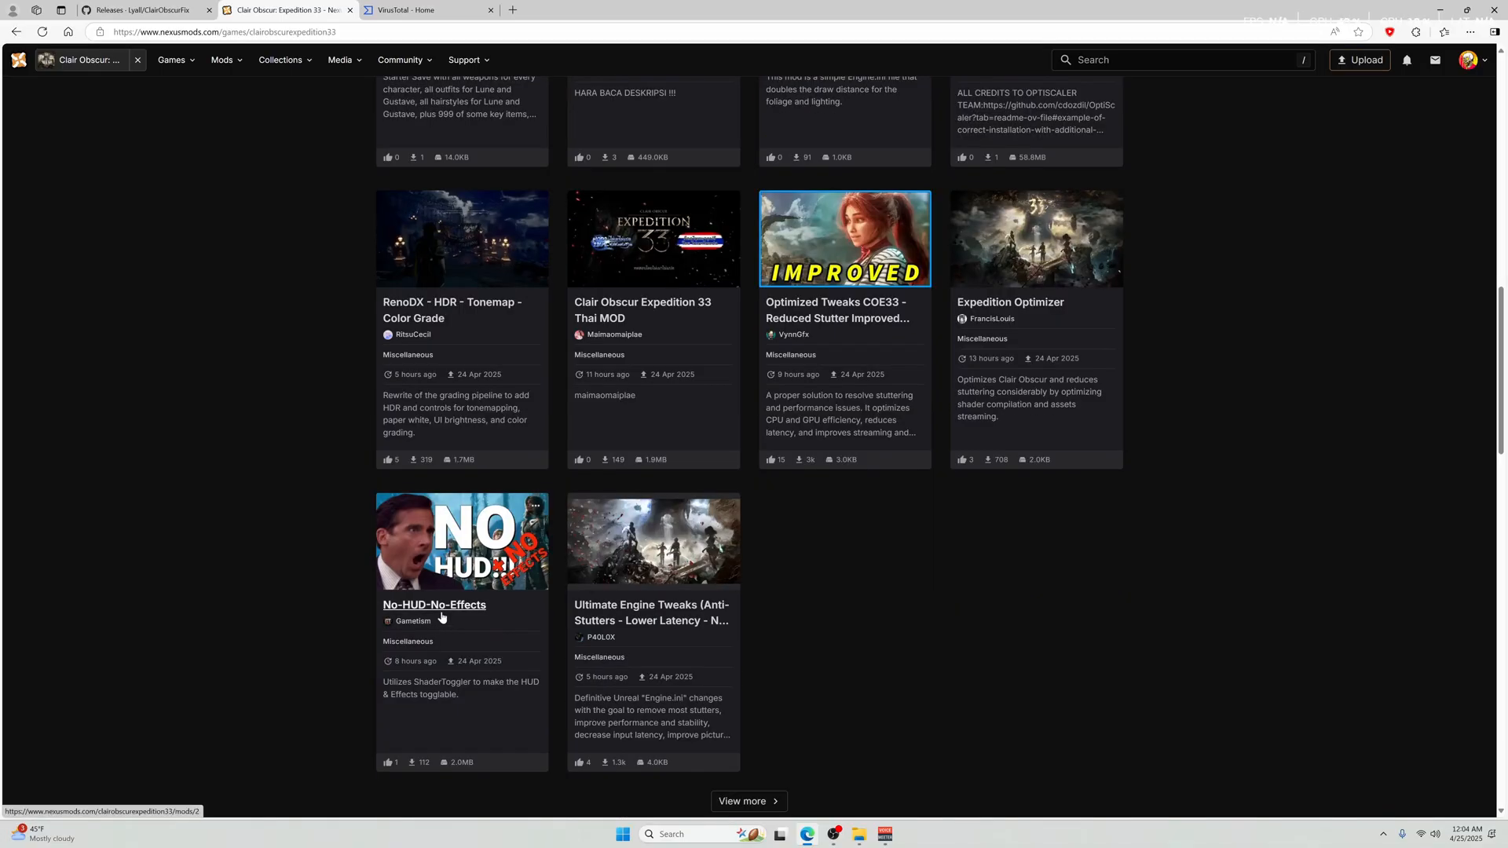
left_click(434, 604)
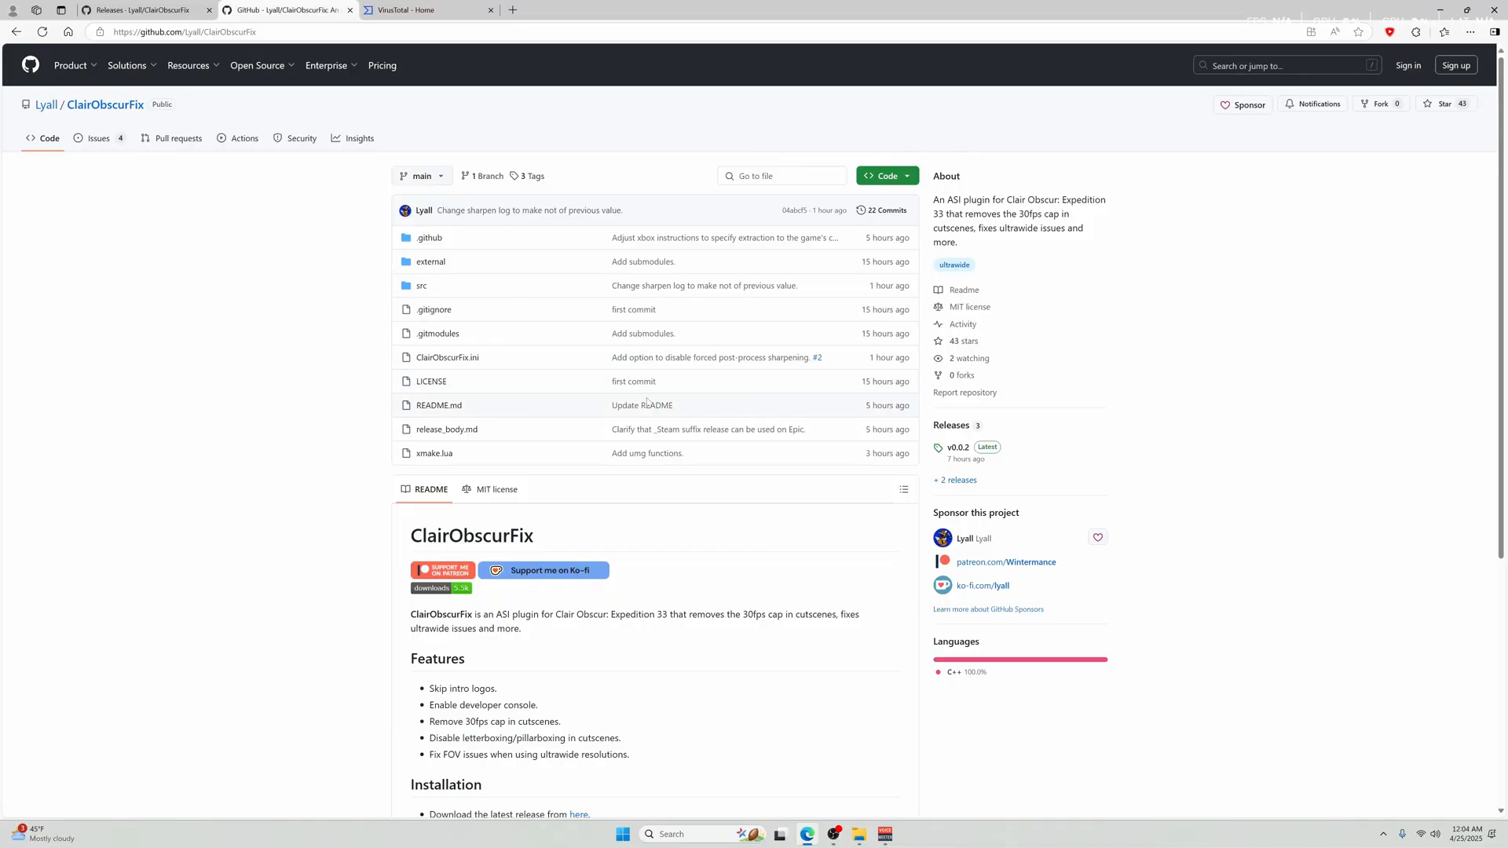
mouse_move(548, 388)
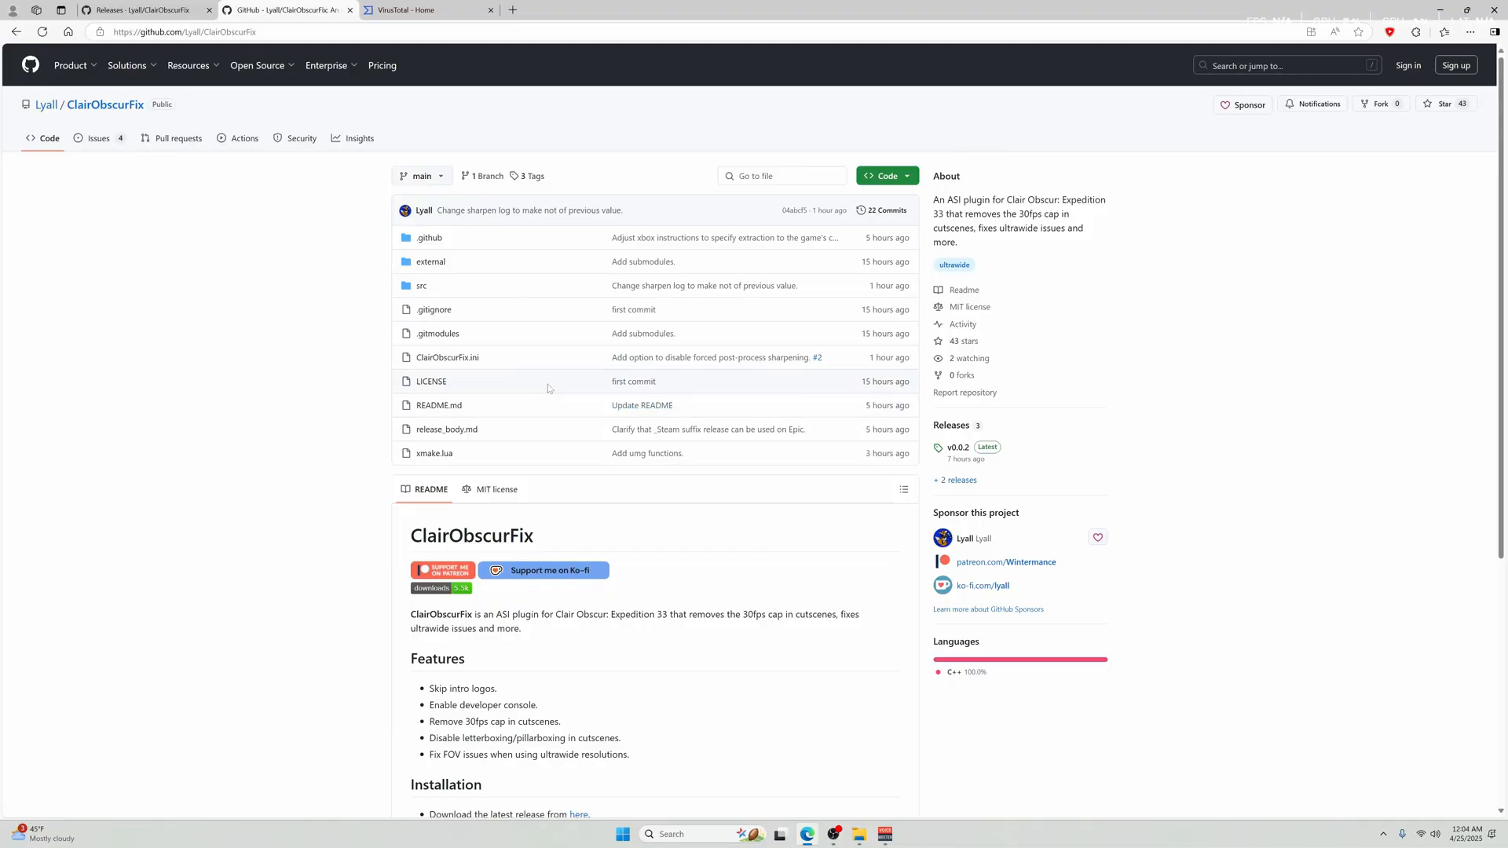
Step: Scroll through the ClairObscurFix README's Features and Installation sections
scroll("down", 3)
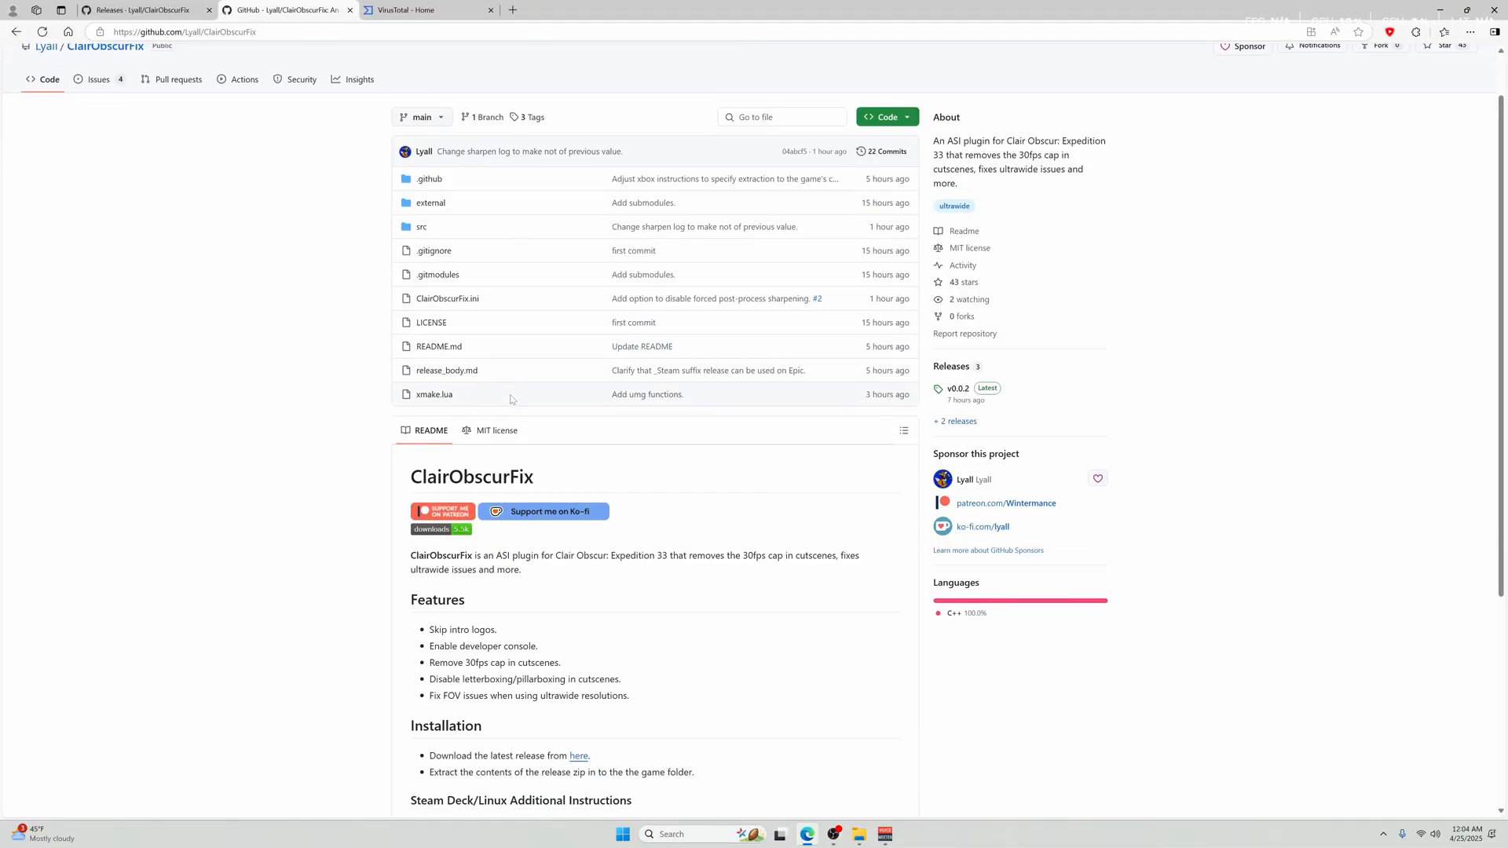
scroll("down", 3)
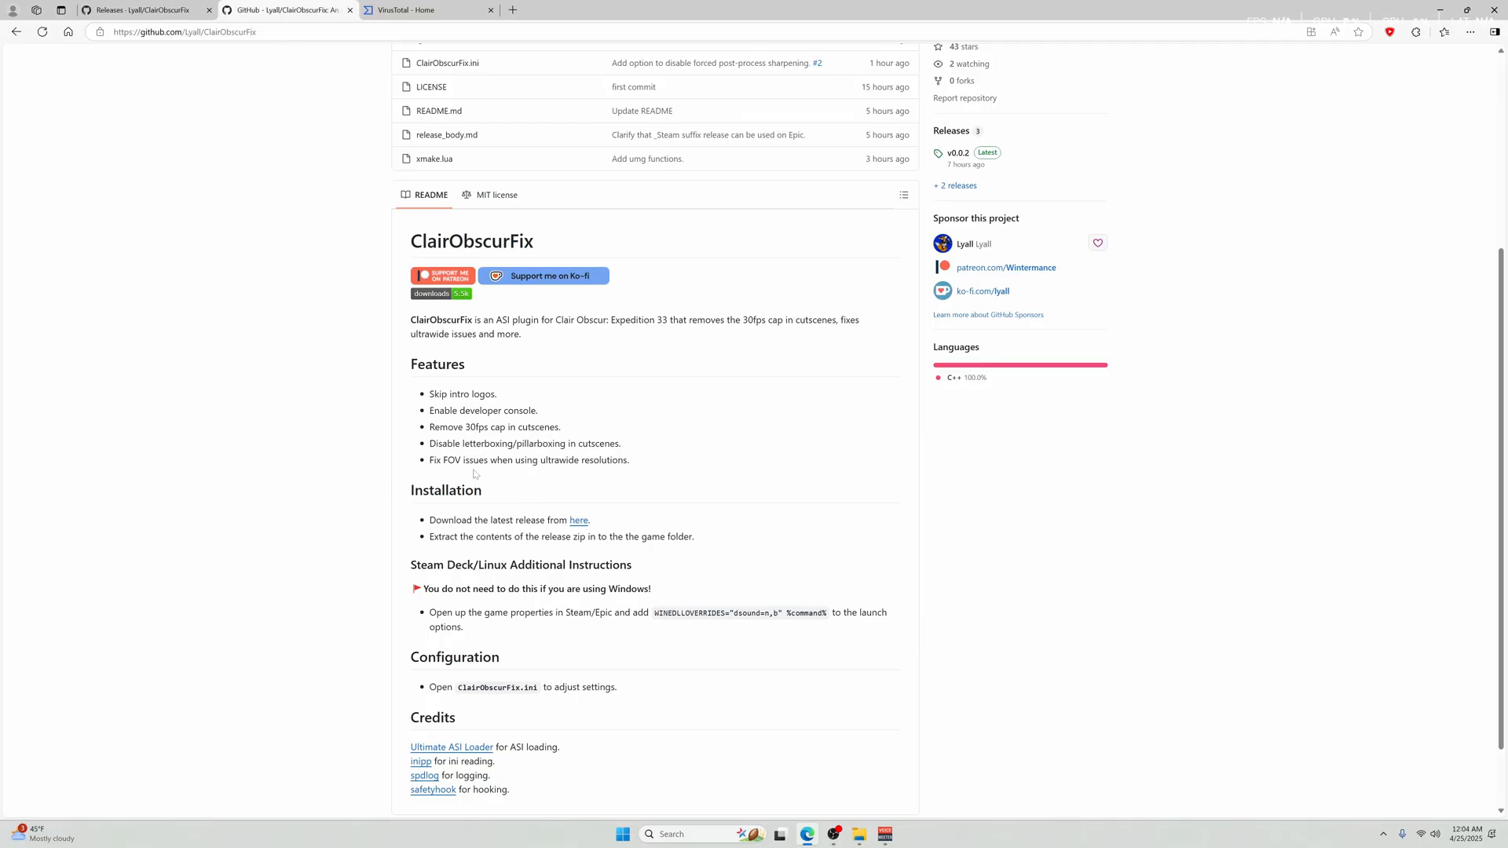
mouse_move(490, 407)
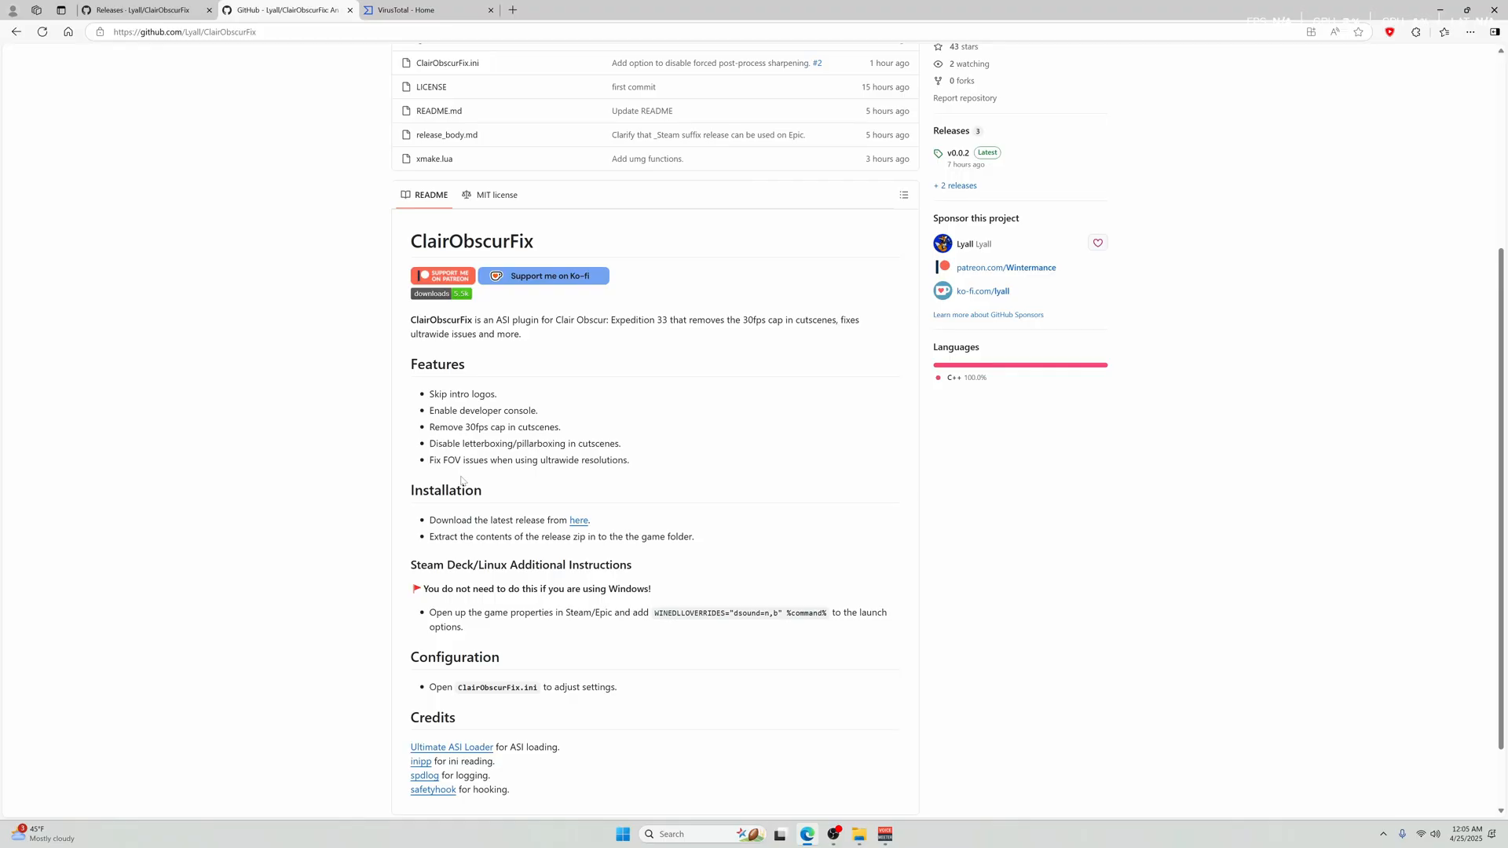
mouse_move(492, 474)
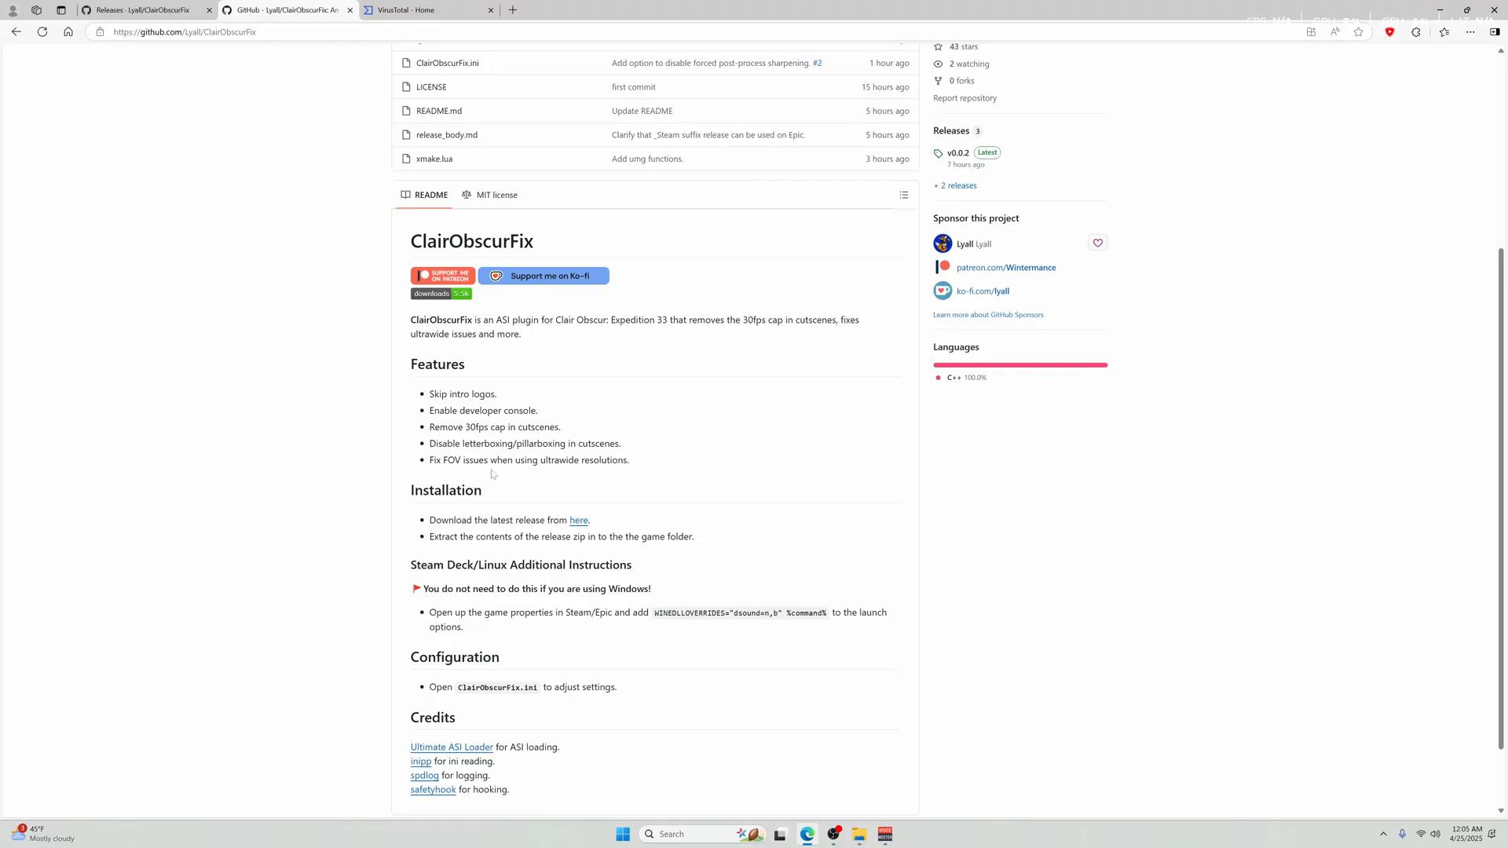
mouse_move(560, 471)
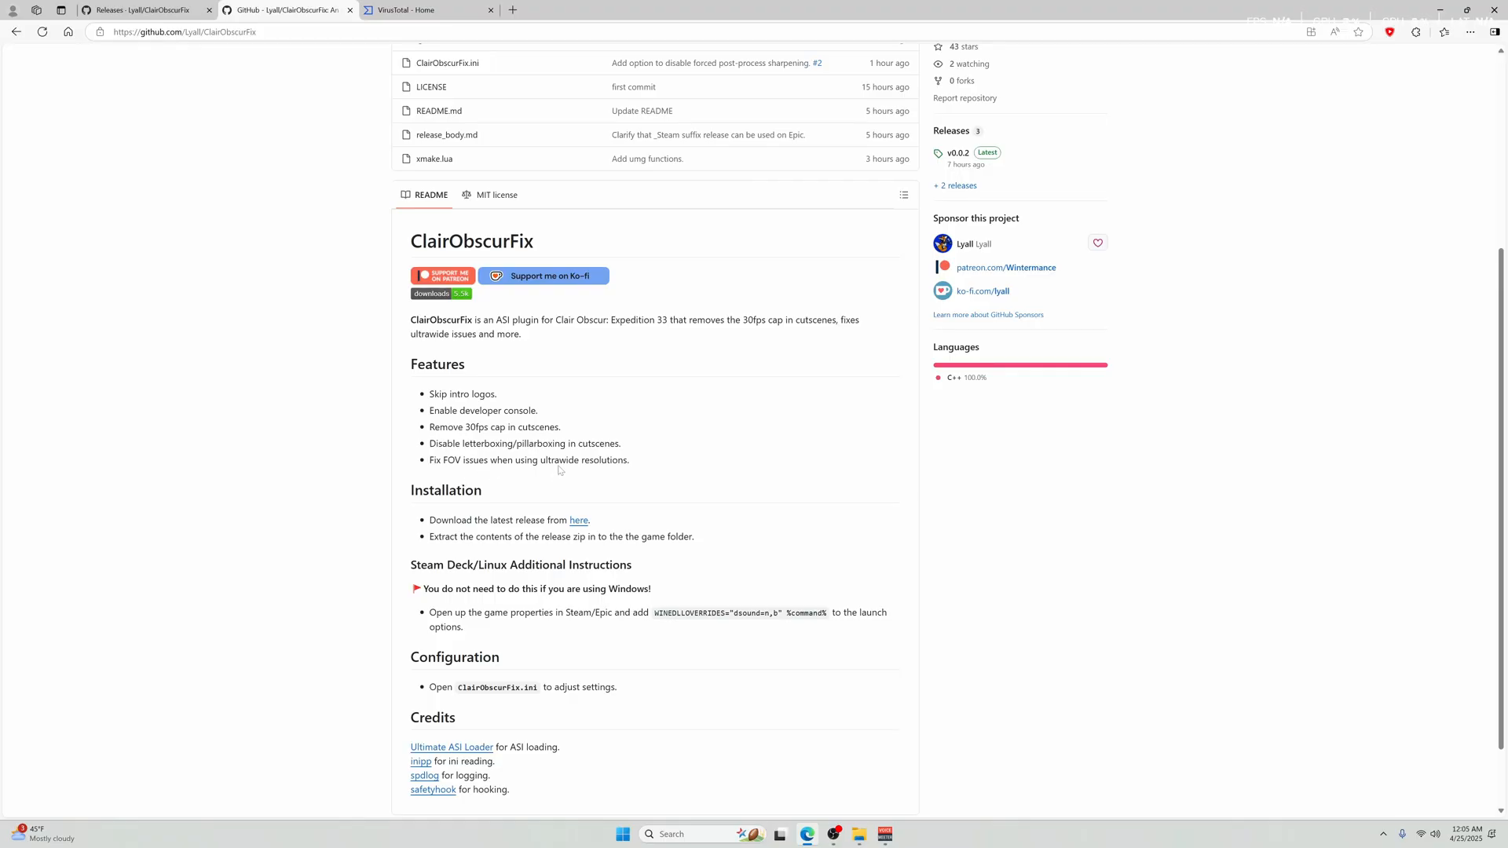
scroll("up", 3)
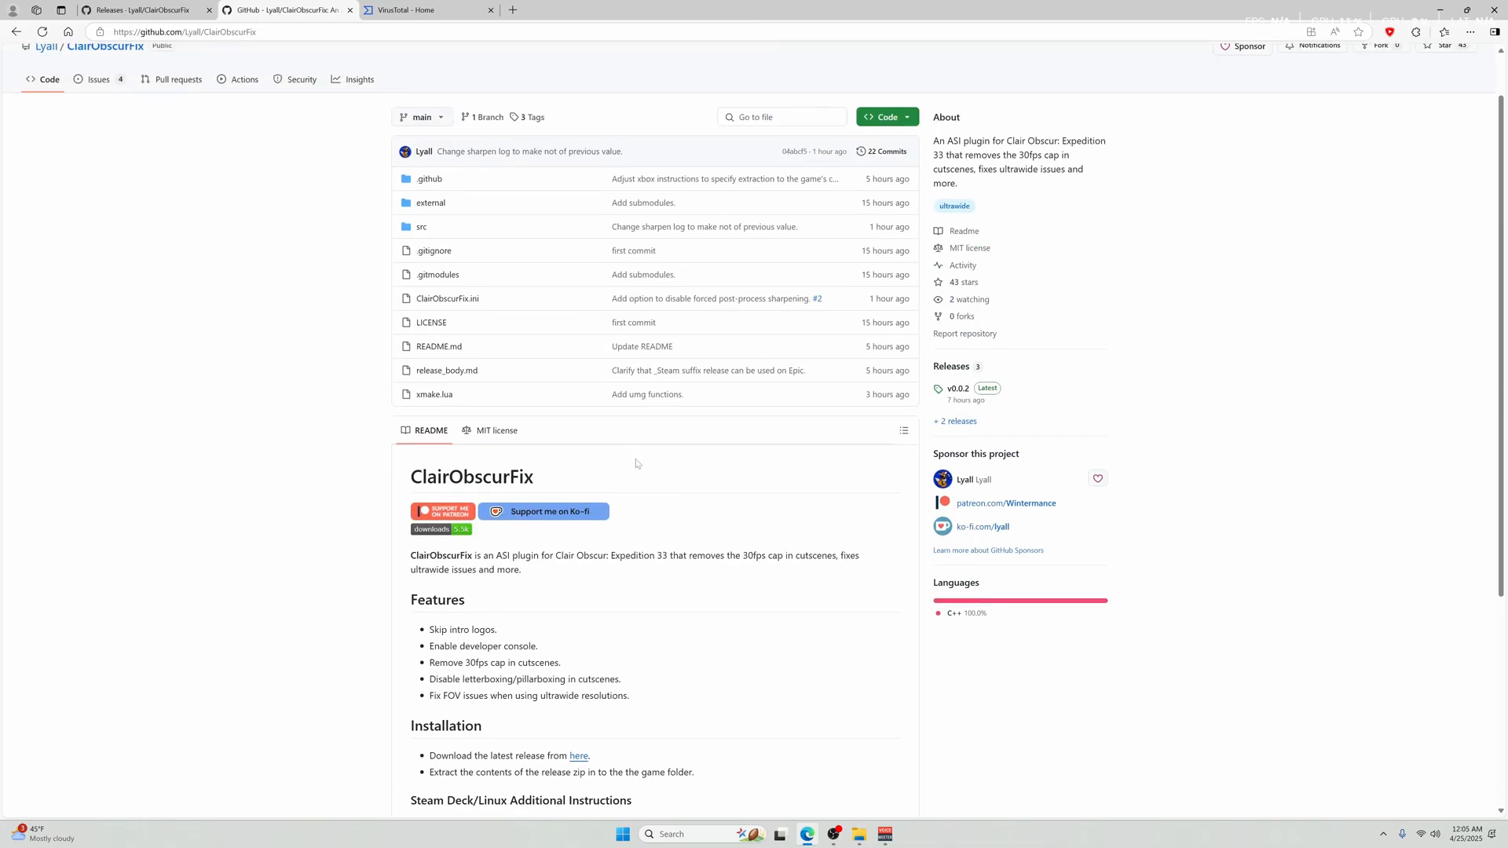
scroll("down", 3)
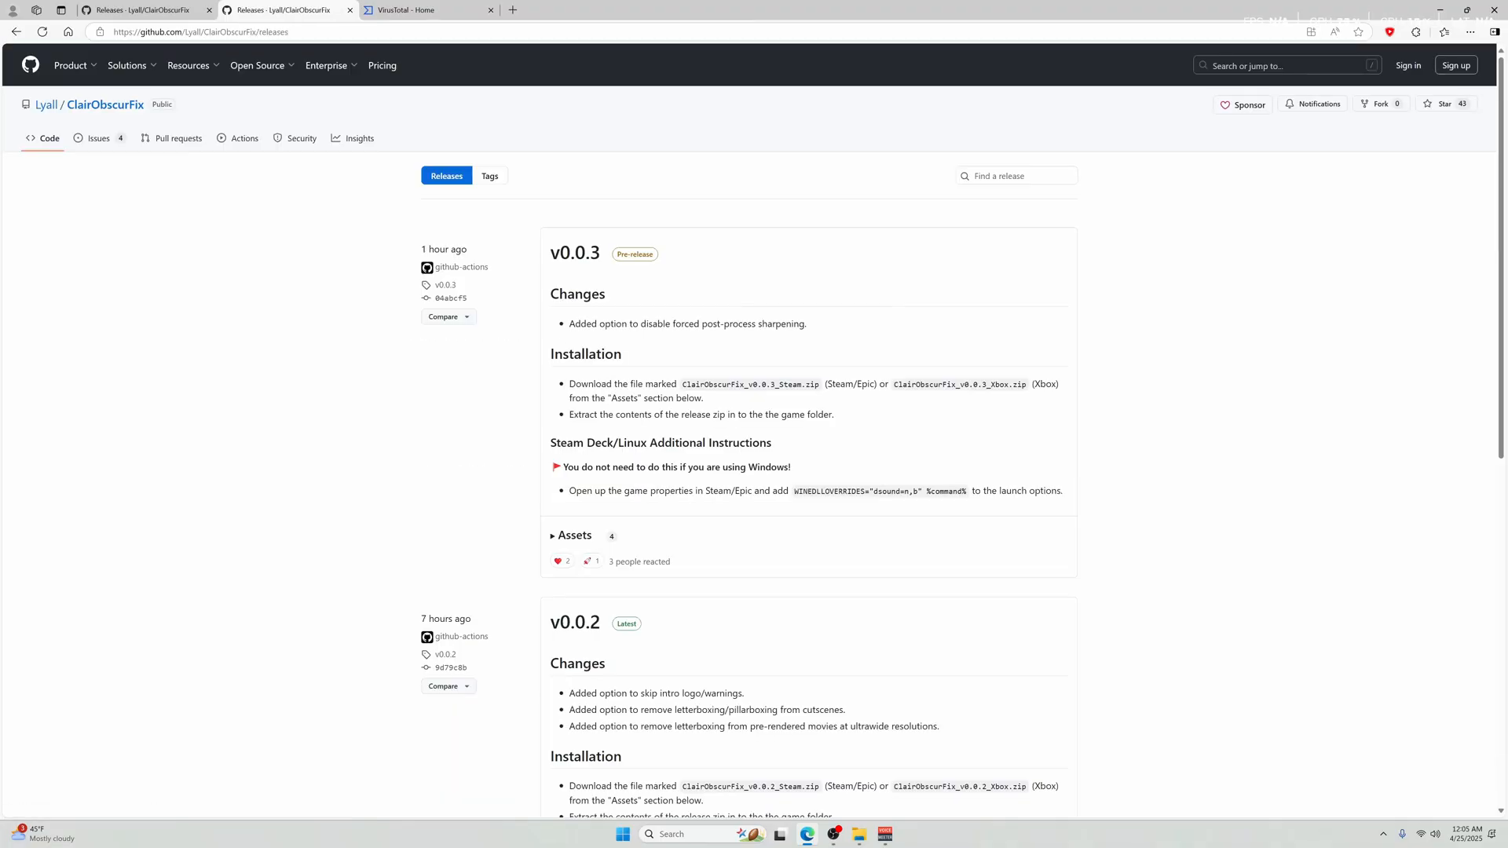
mouse_move(716, 299)
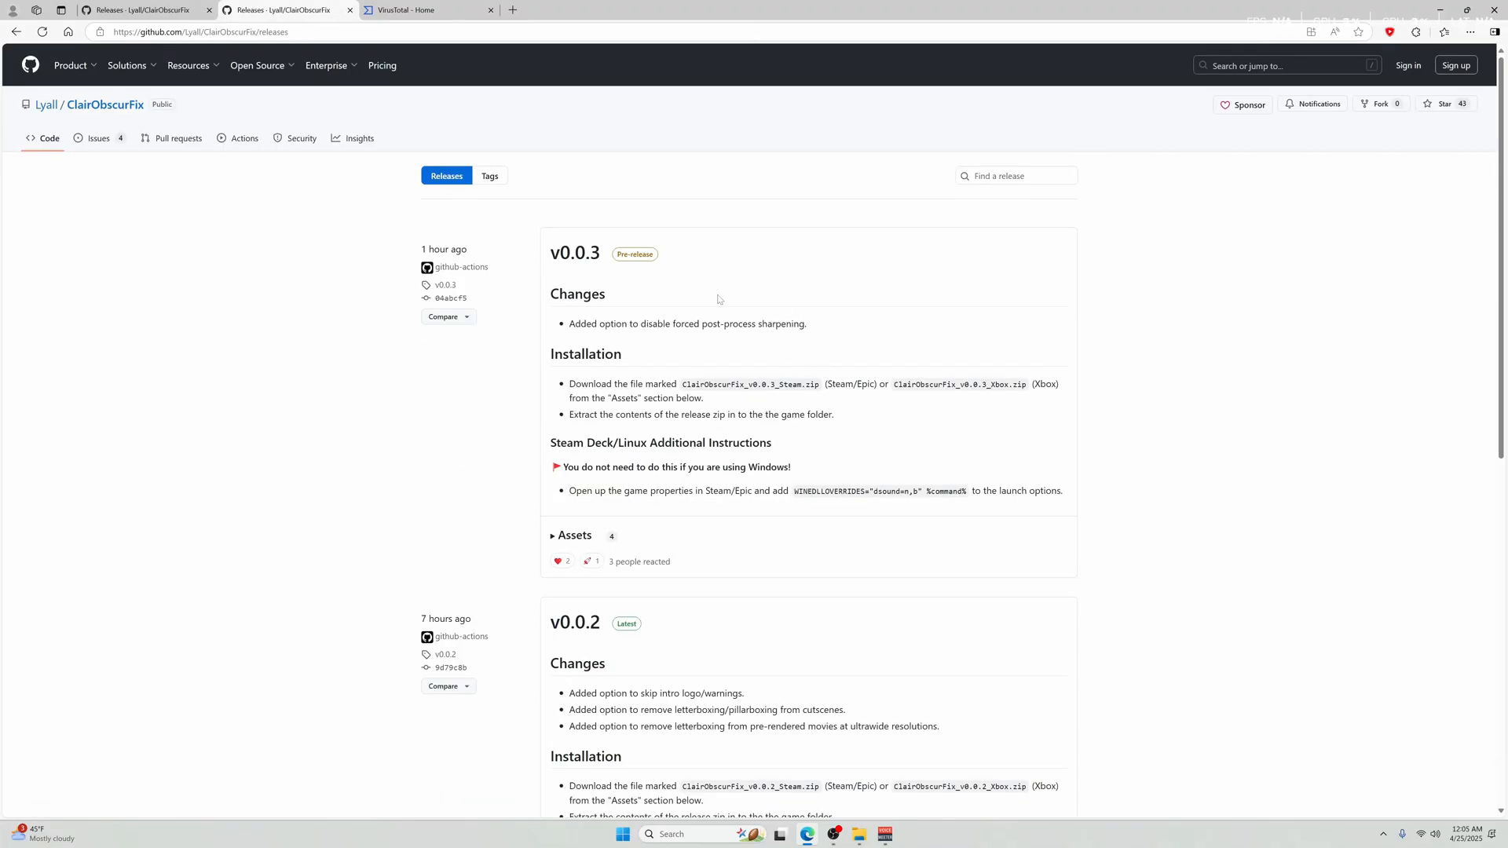
mouse_move(696, 360)
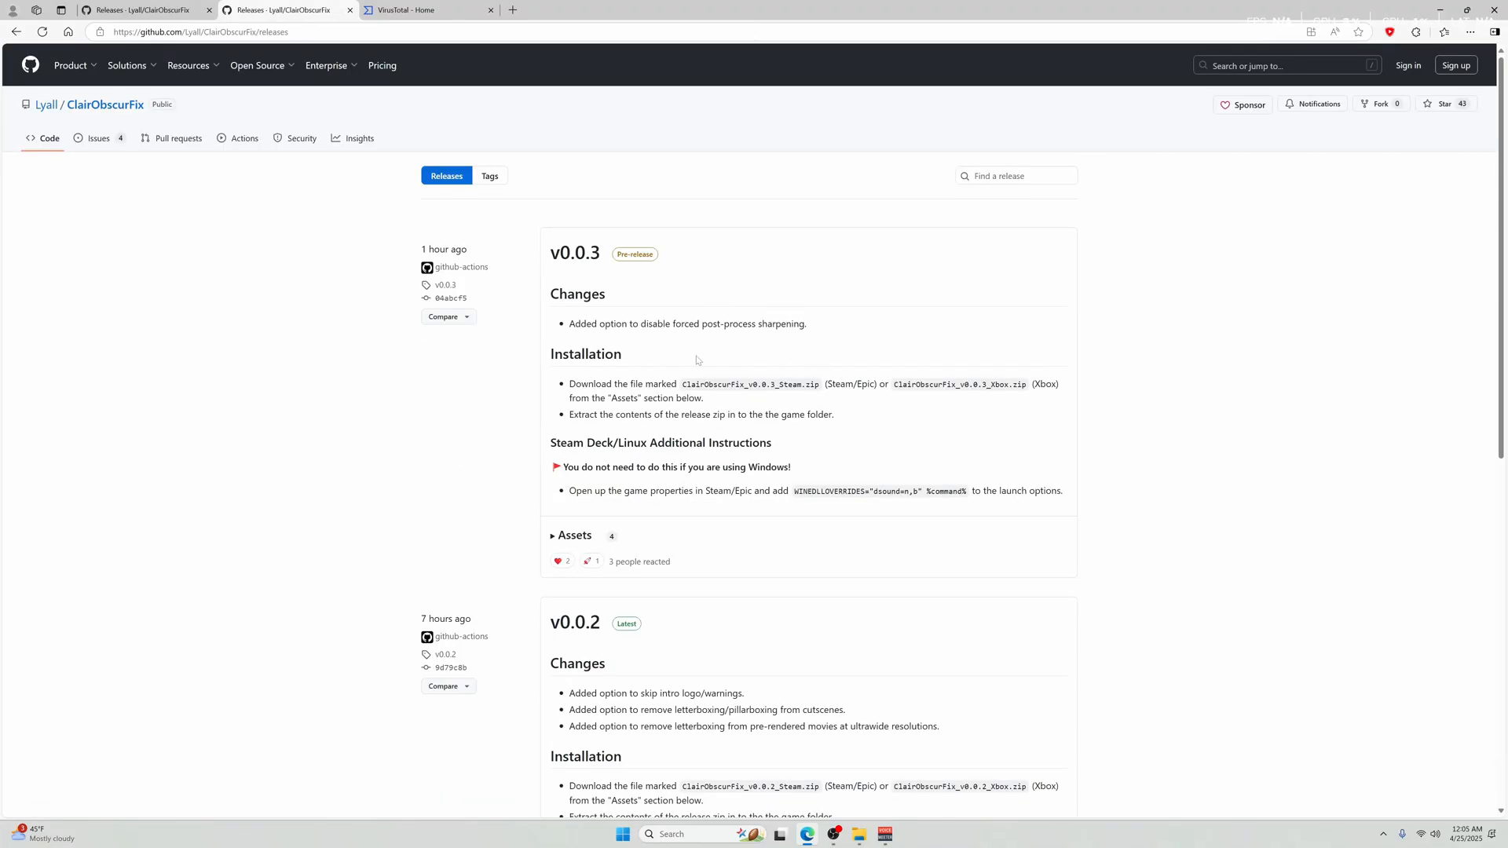
scroll("down", 3)
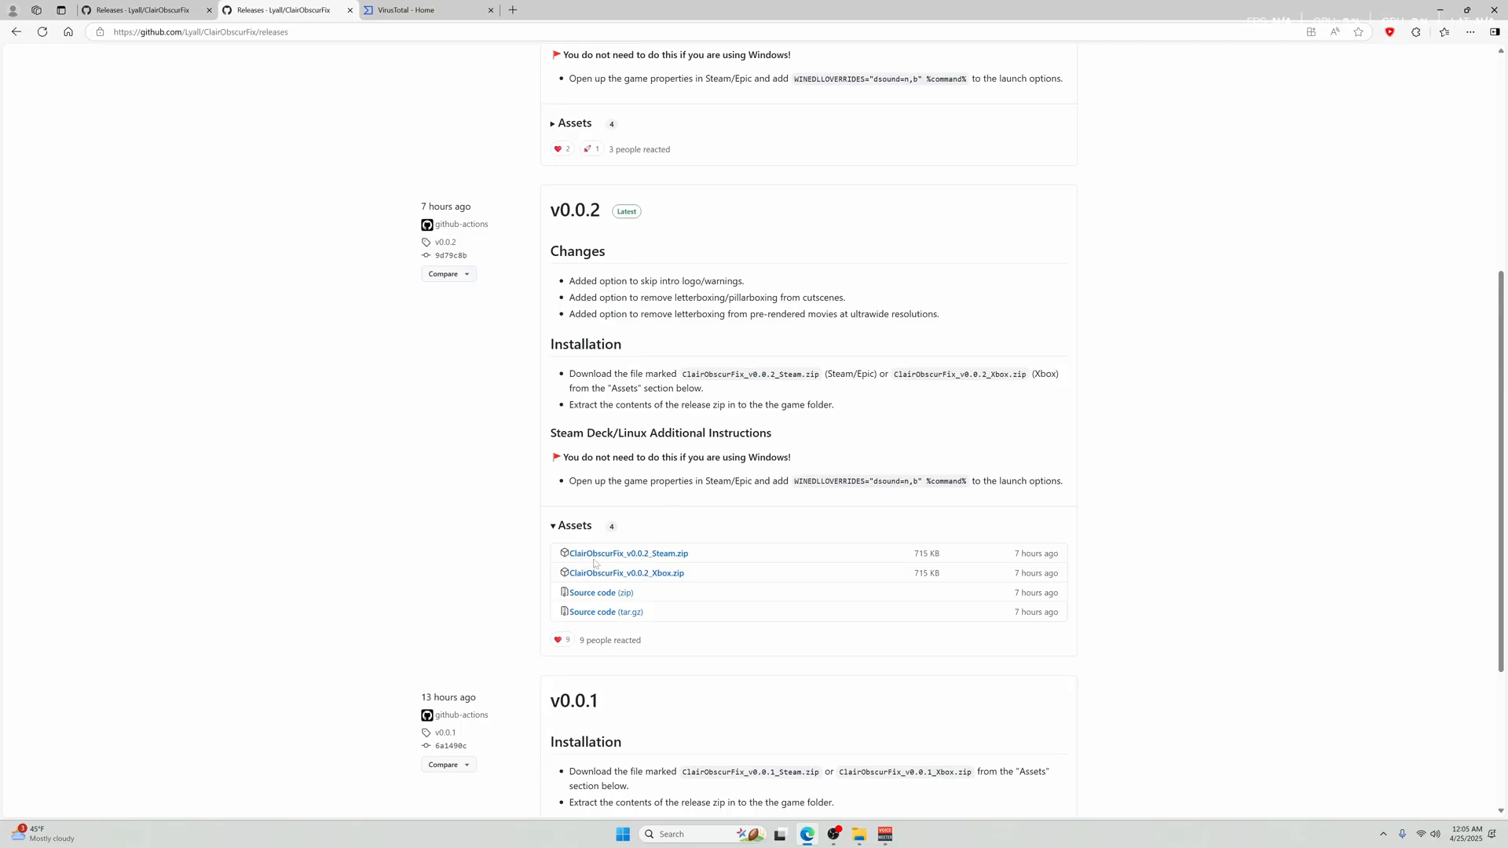
mouse_move(625, 572)
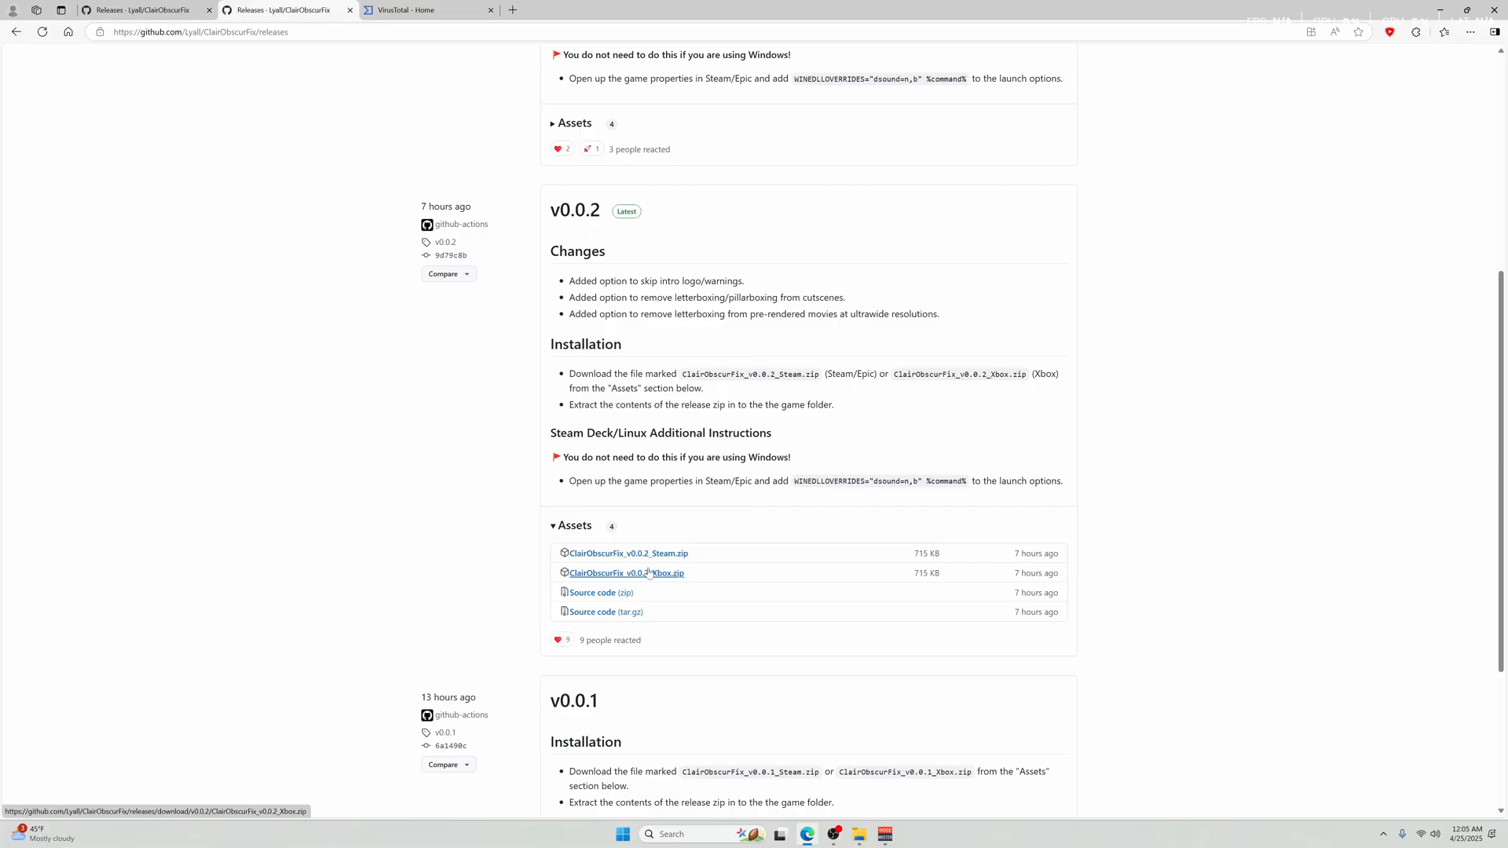
scroll("up", 3)
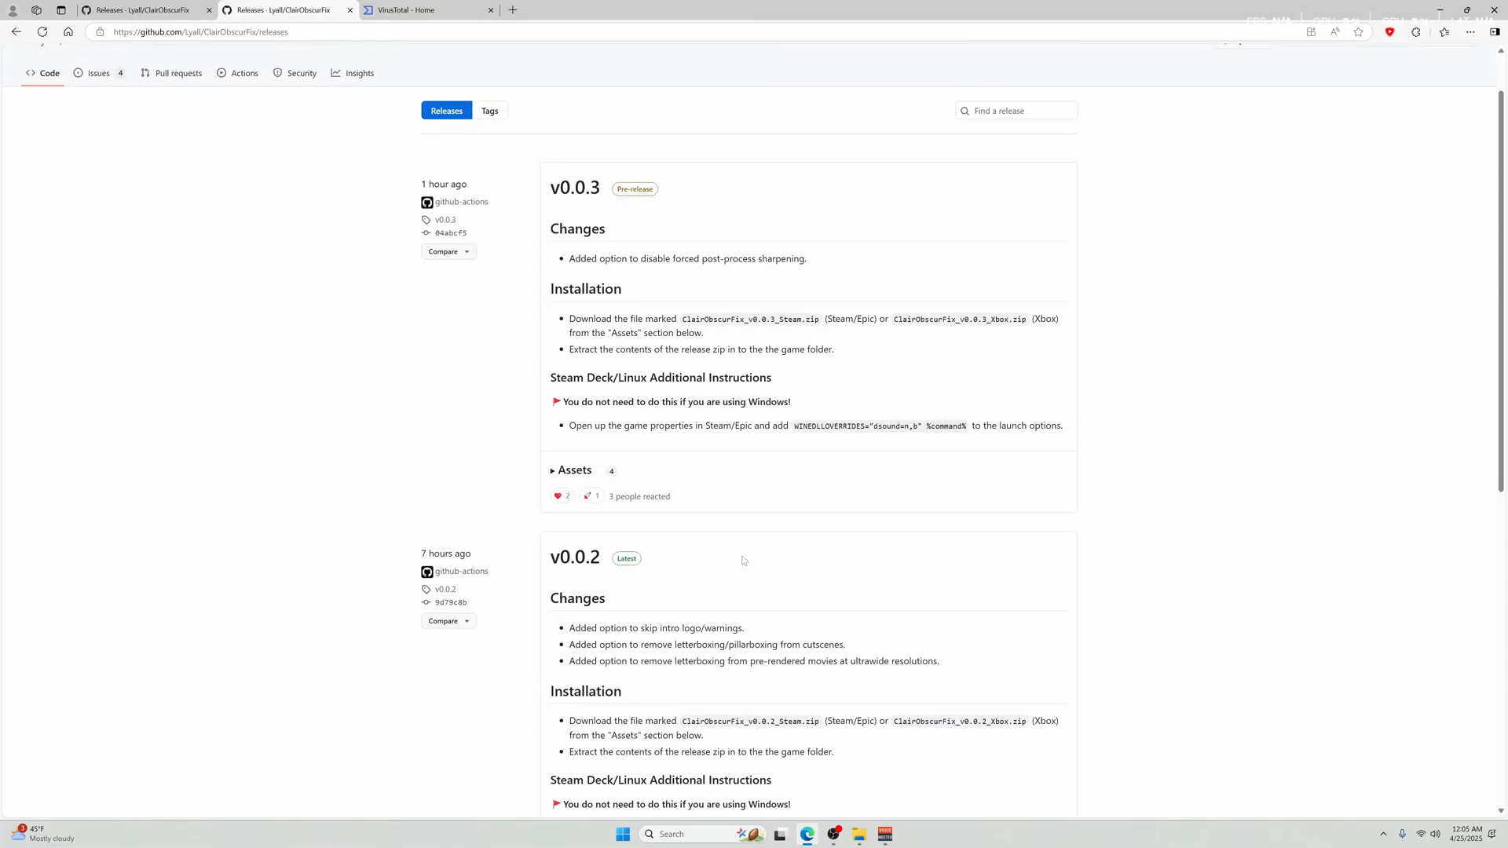
scroll("down", 3)
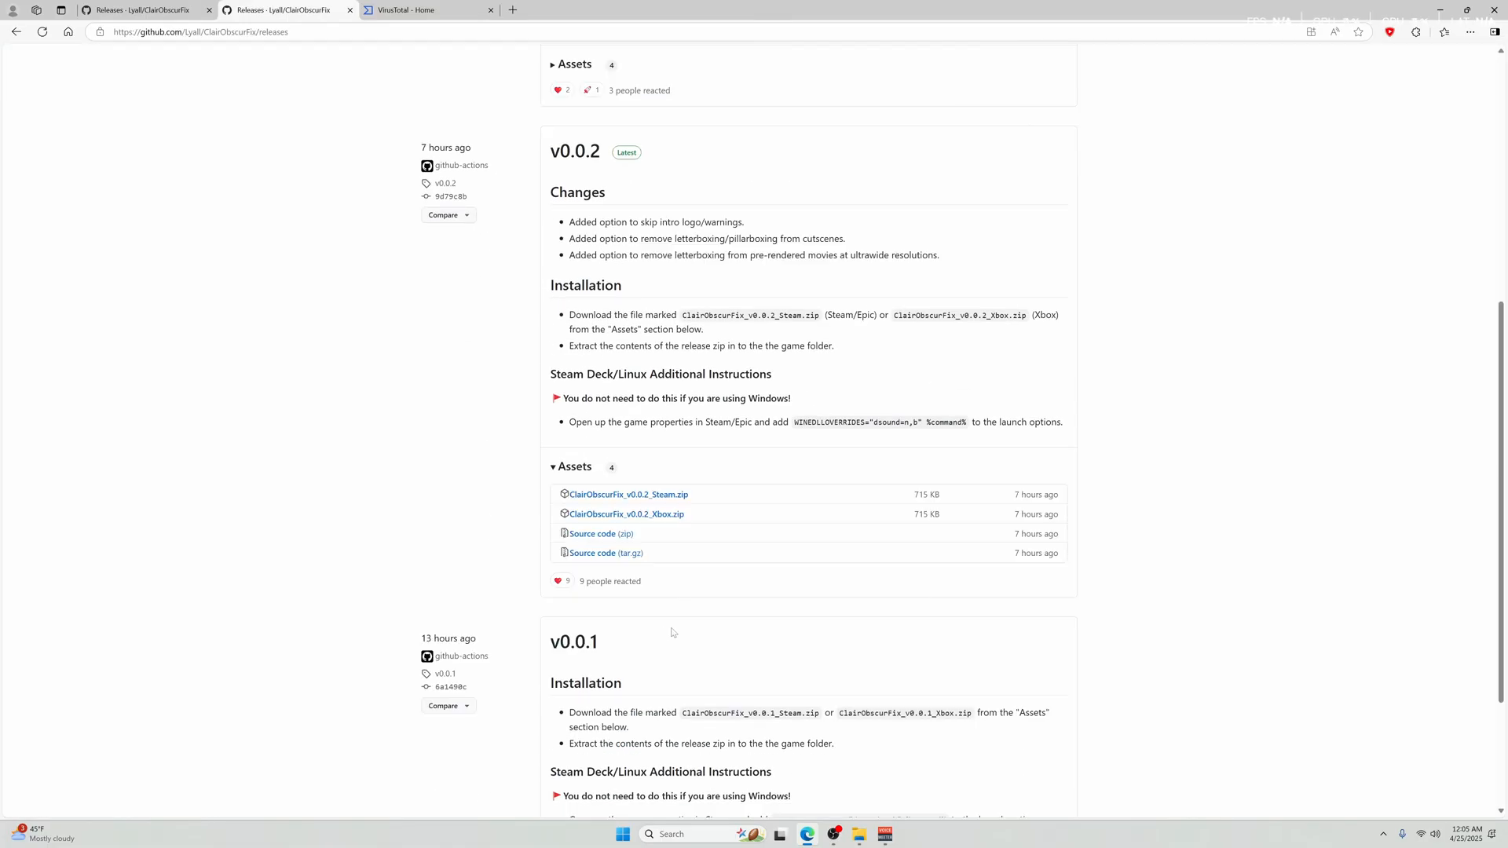
left_click(423, 10)
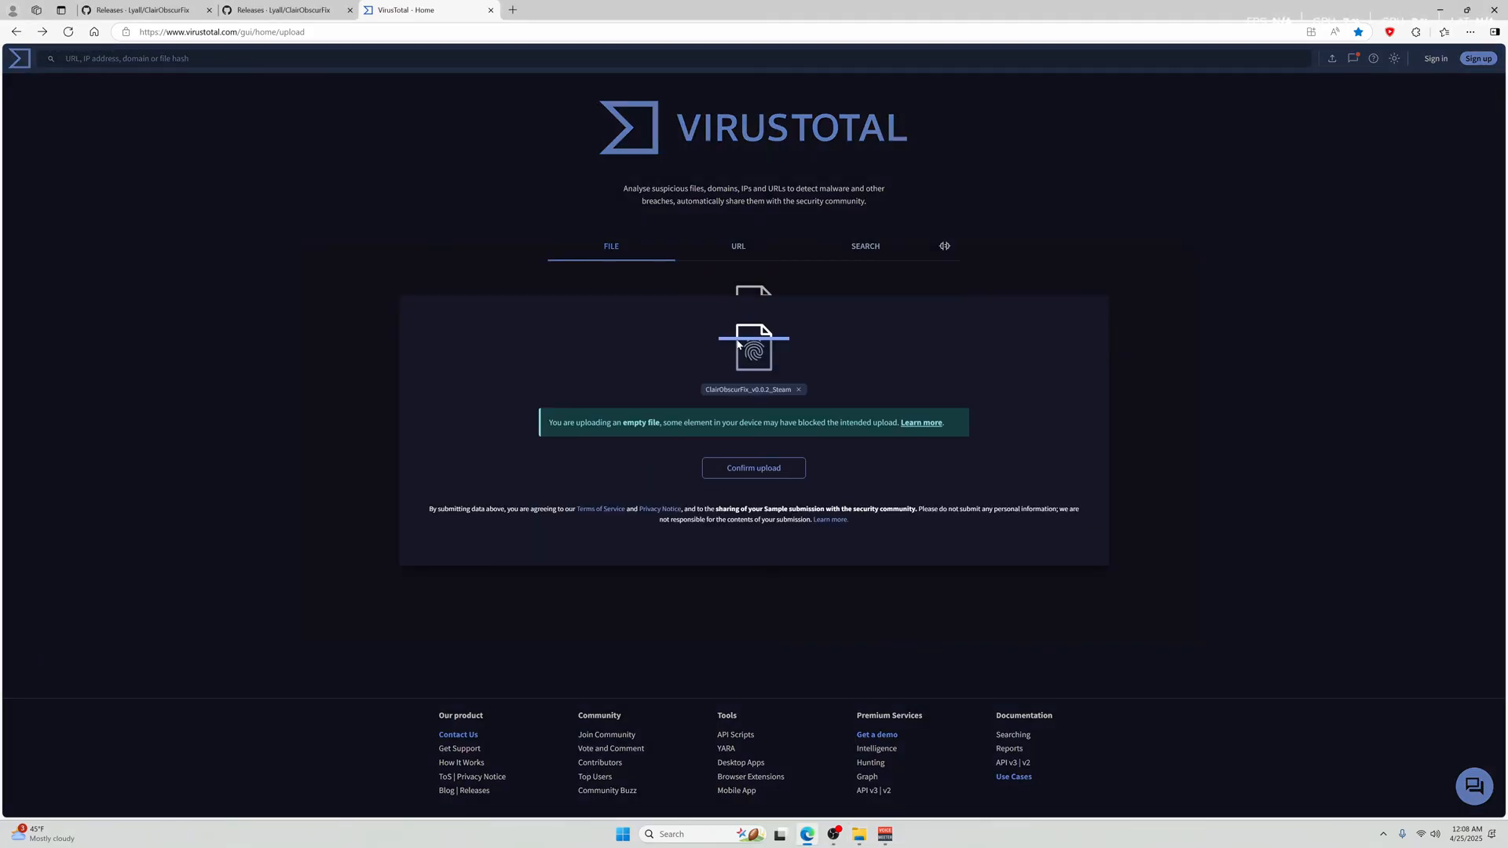
Step: Upload the ClairObscurFix v0.0.2 Steam zip and review the zero-detection vendor list
left_click(753, 467)
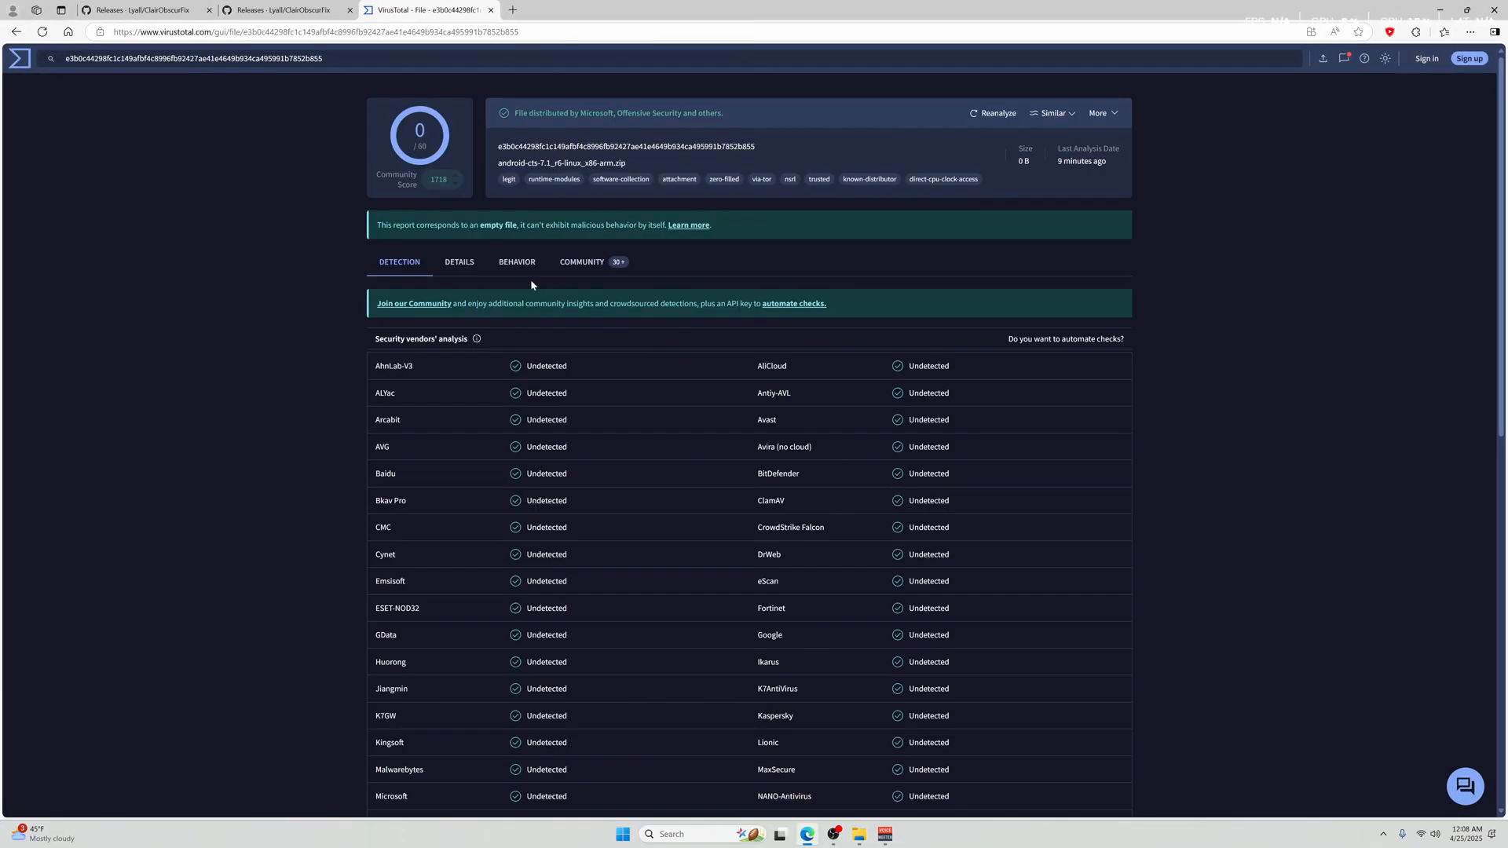
mouse_move(609, 560)
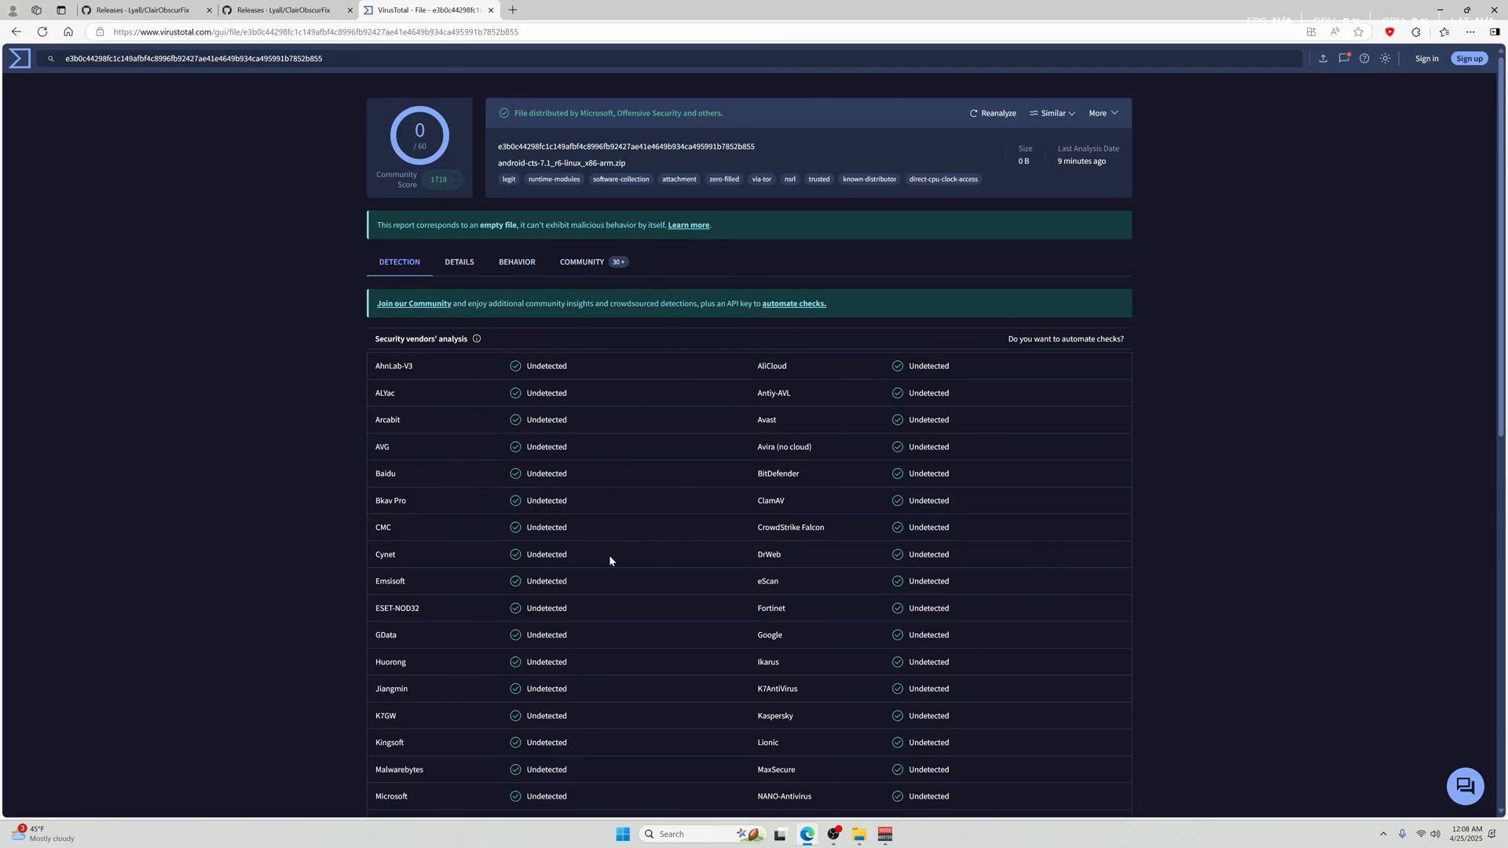
scroll("down", 3)
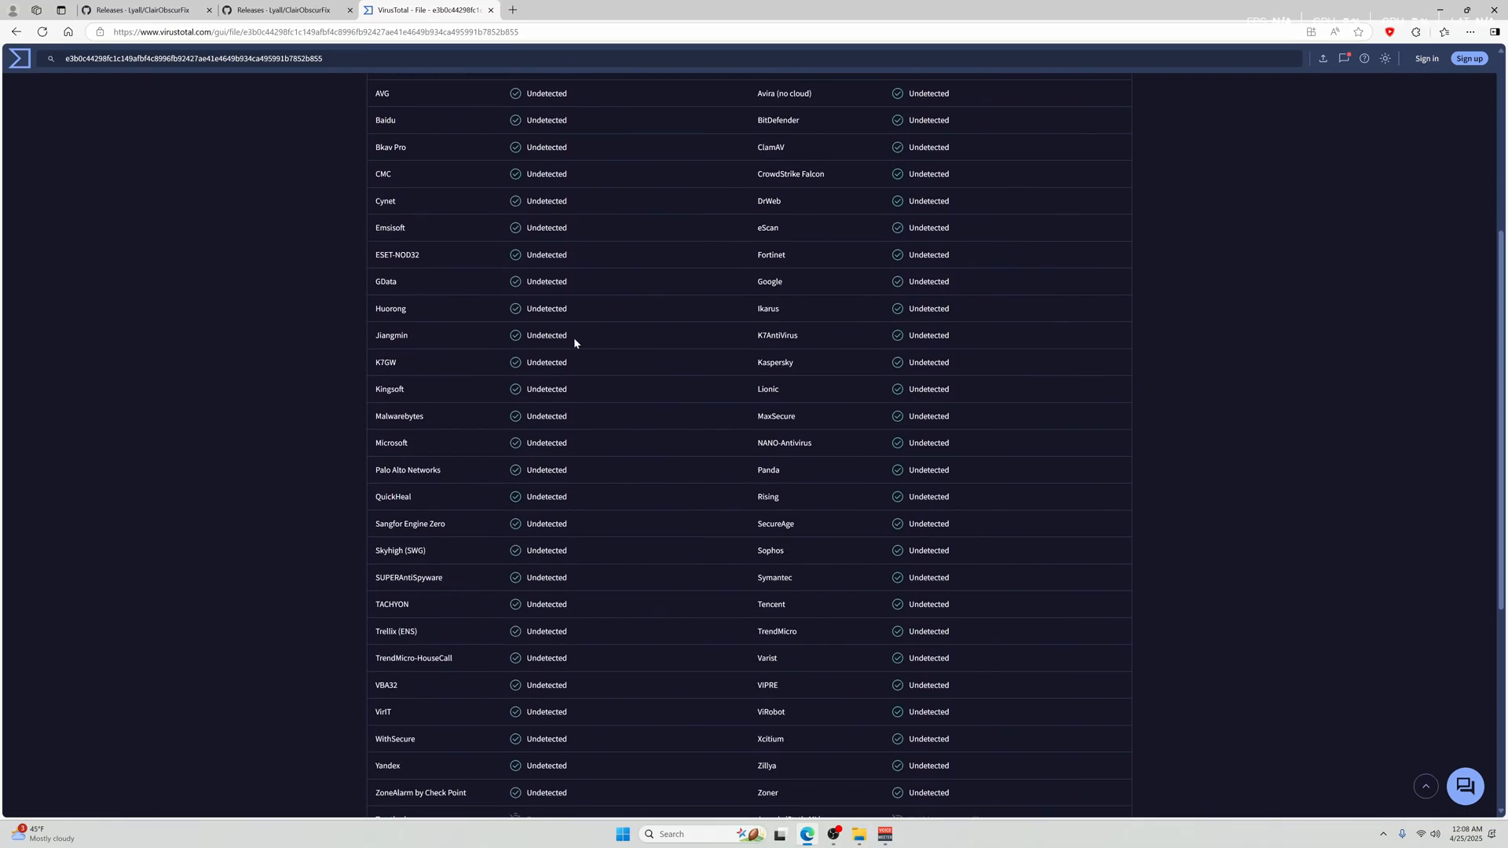
scroll("down", 3)
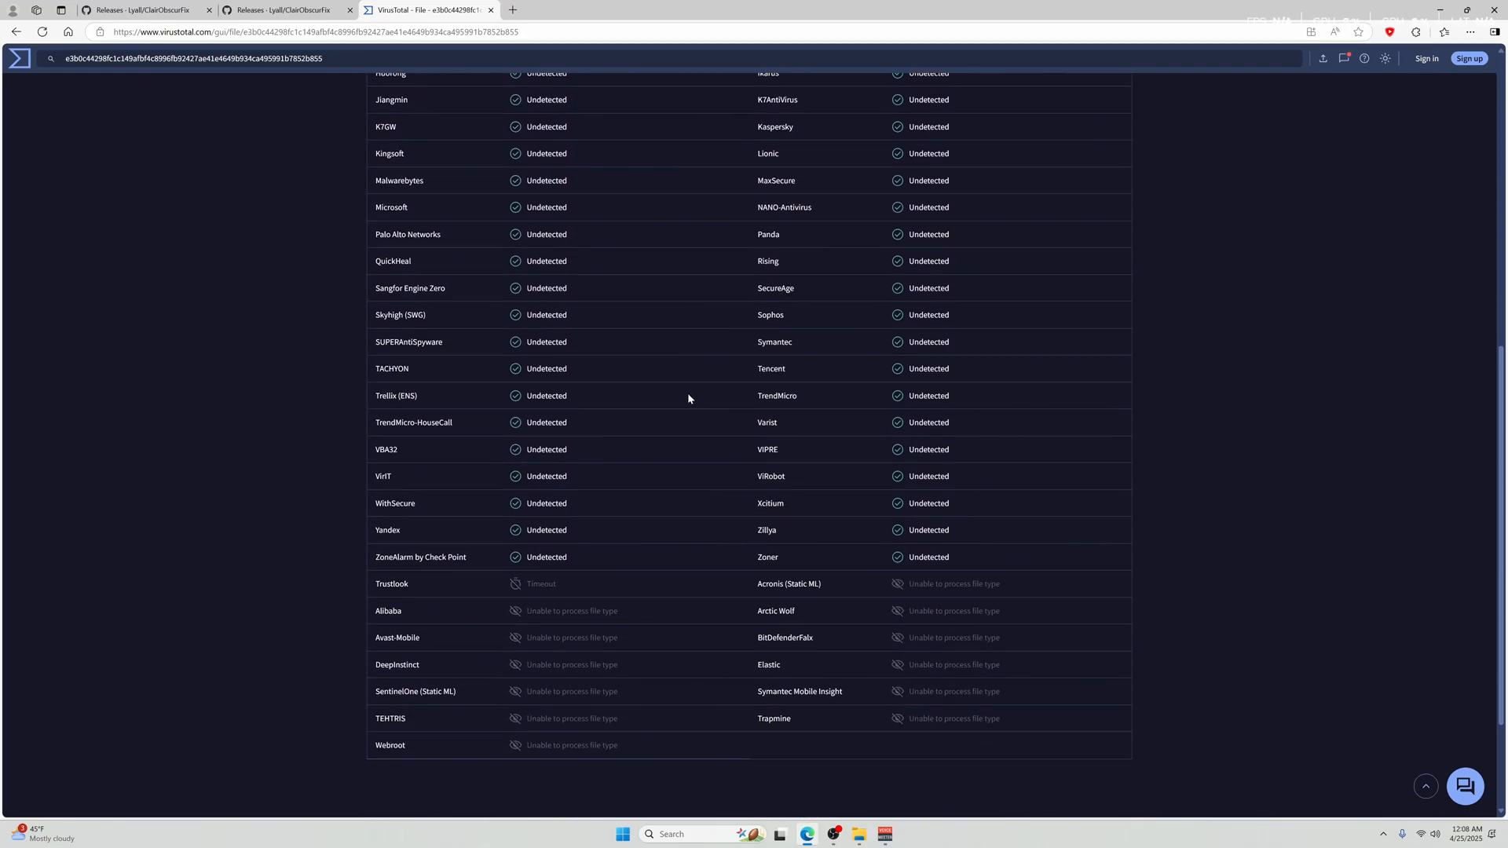
scroll("up", 3)
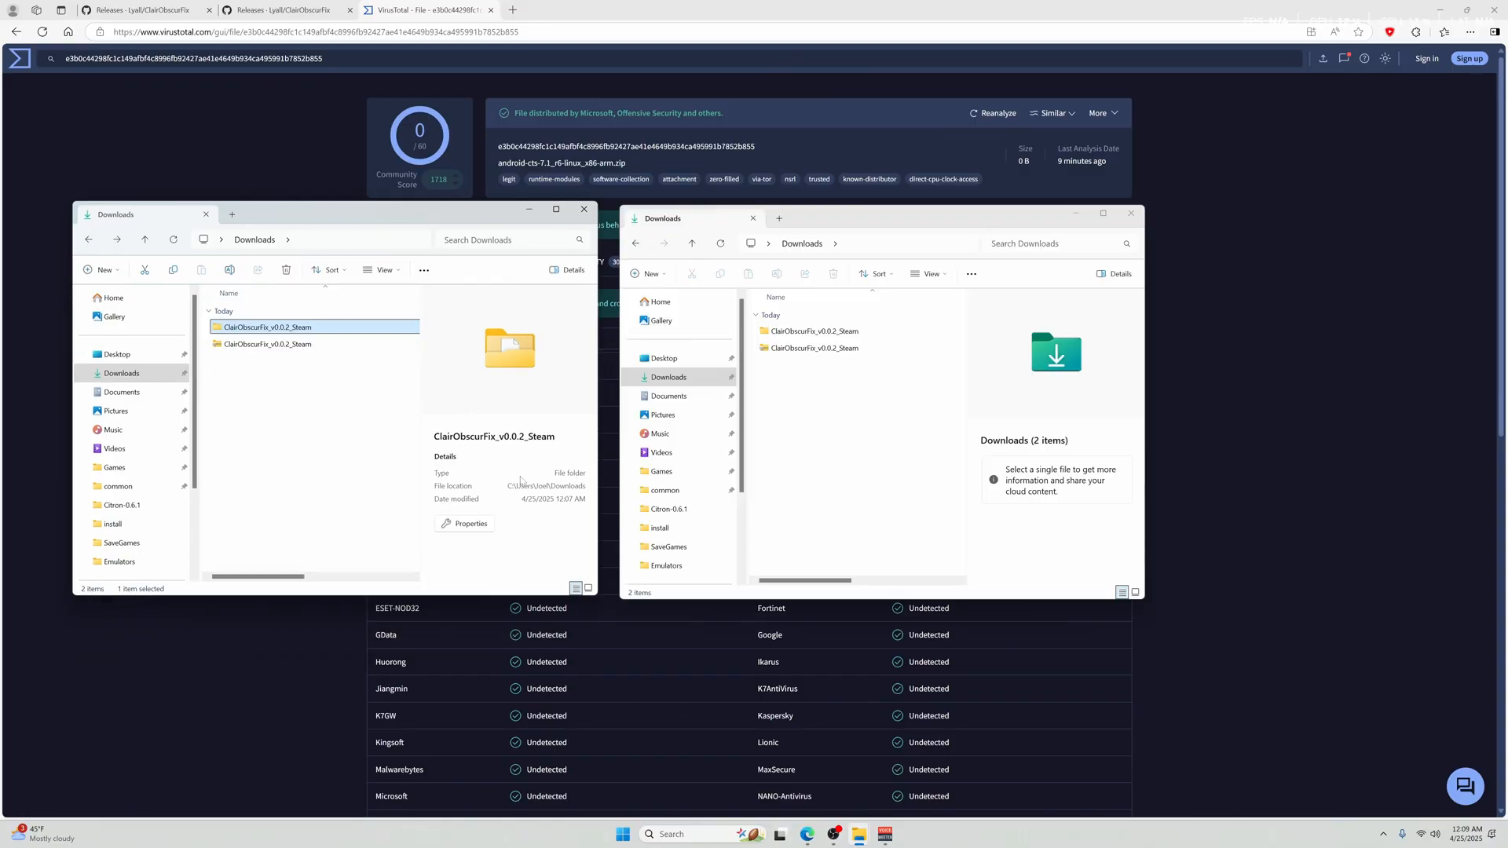
mouse_move(205, 386)
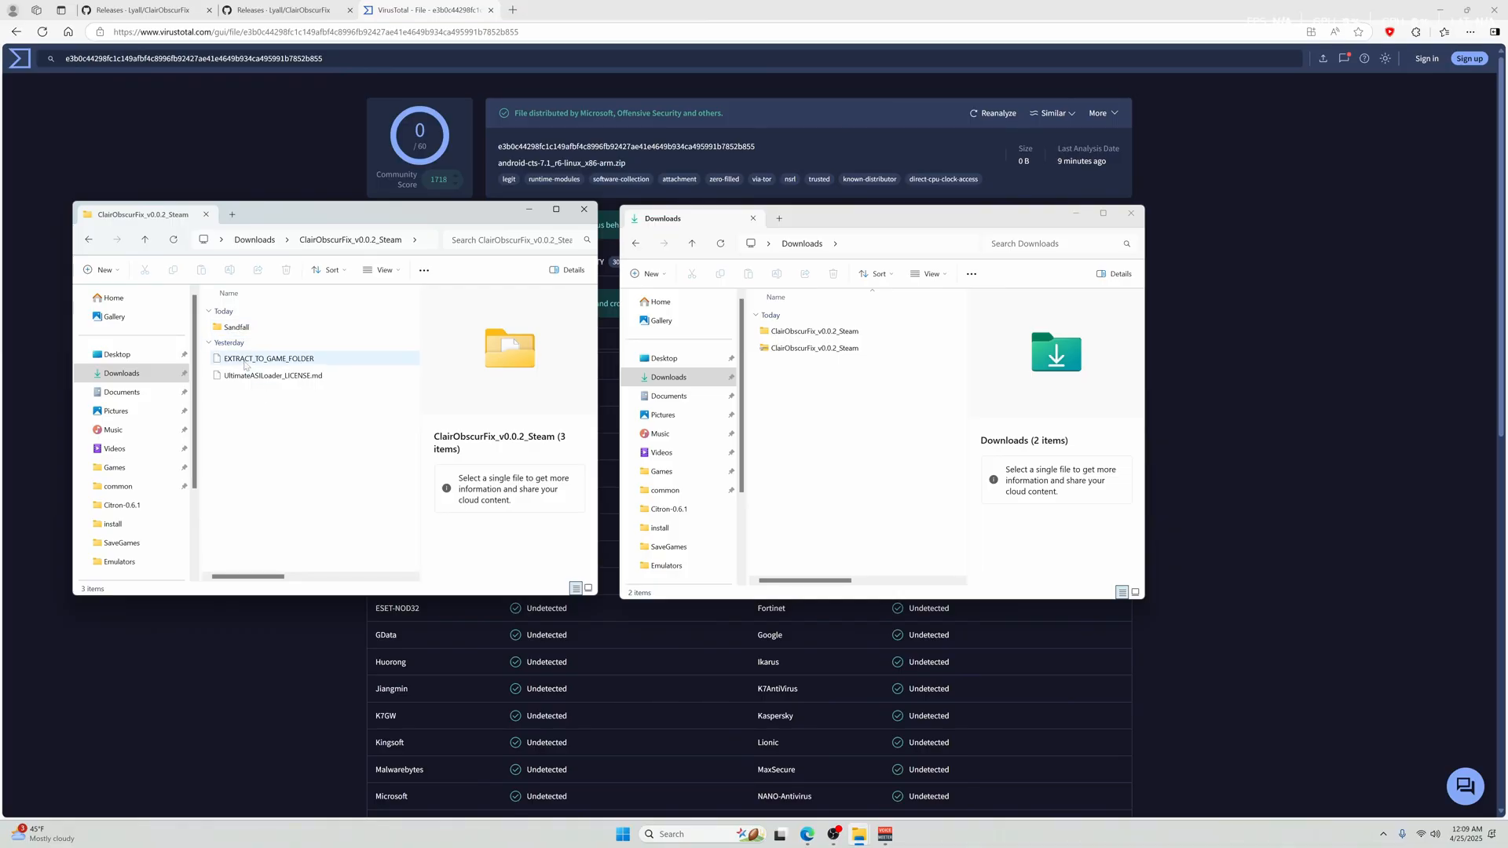
Step: Open the ClairObscurFix_v0.0.2_Steam folder and browse New Volume (D:) toward SteamLibrary's common folder
left_click(235, 326)
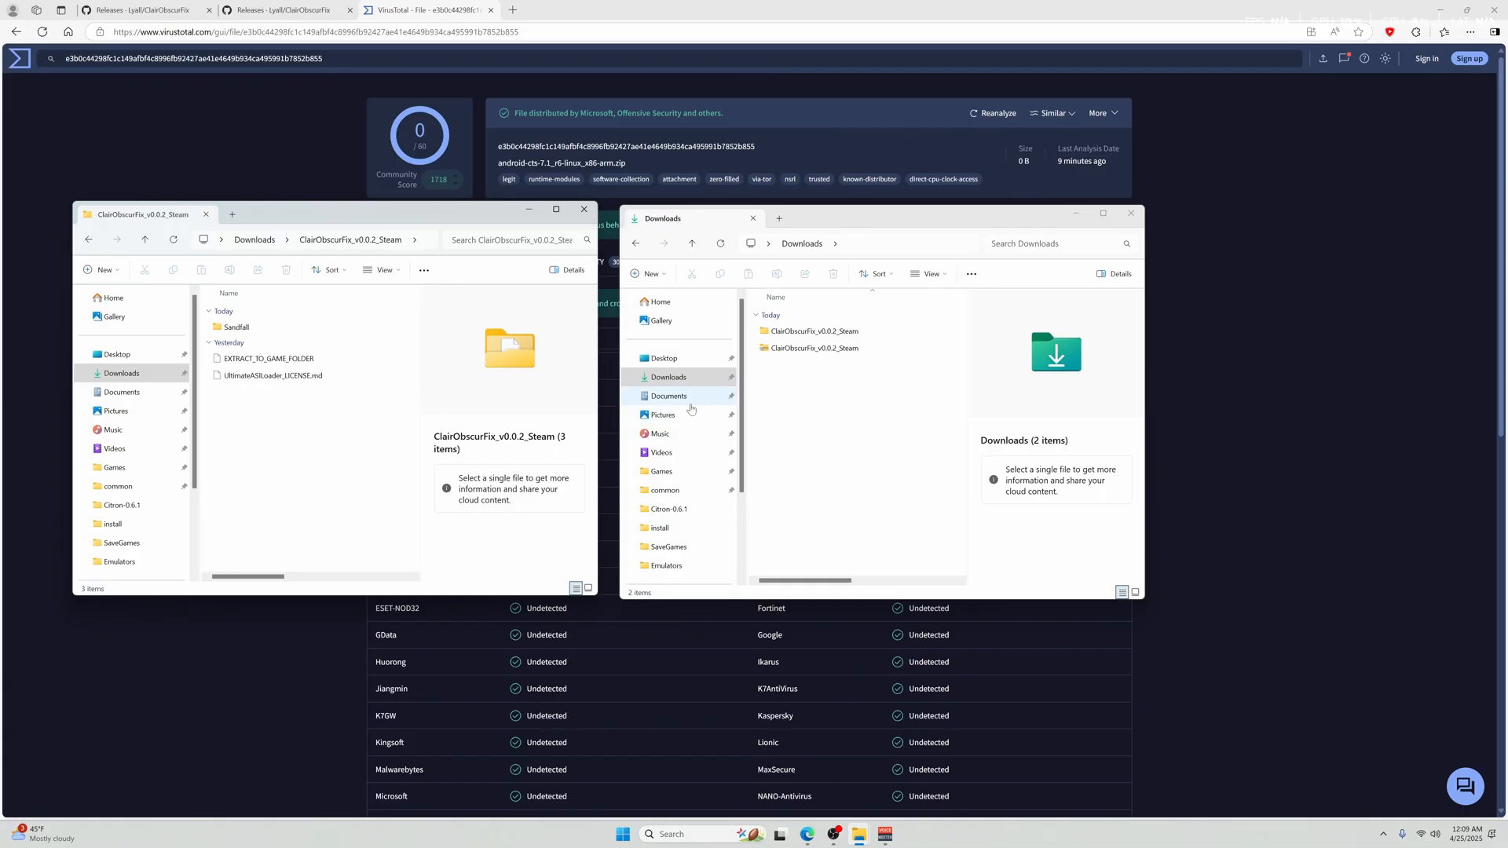
mouse_move(703, 496)
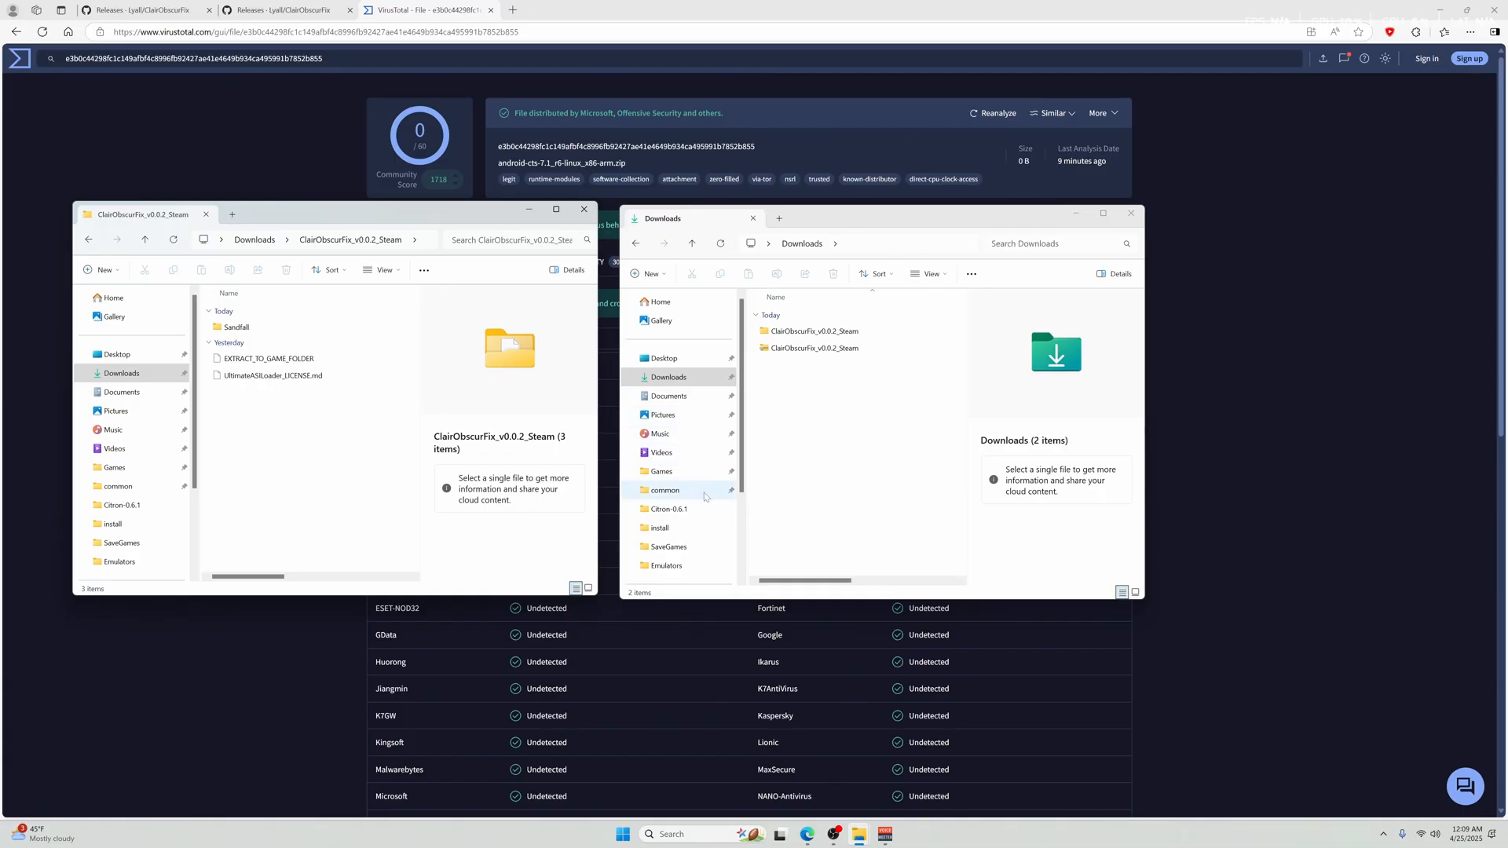
scroll("down", 3)
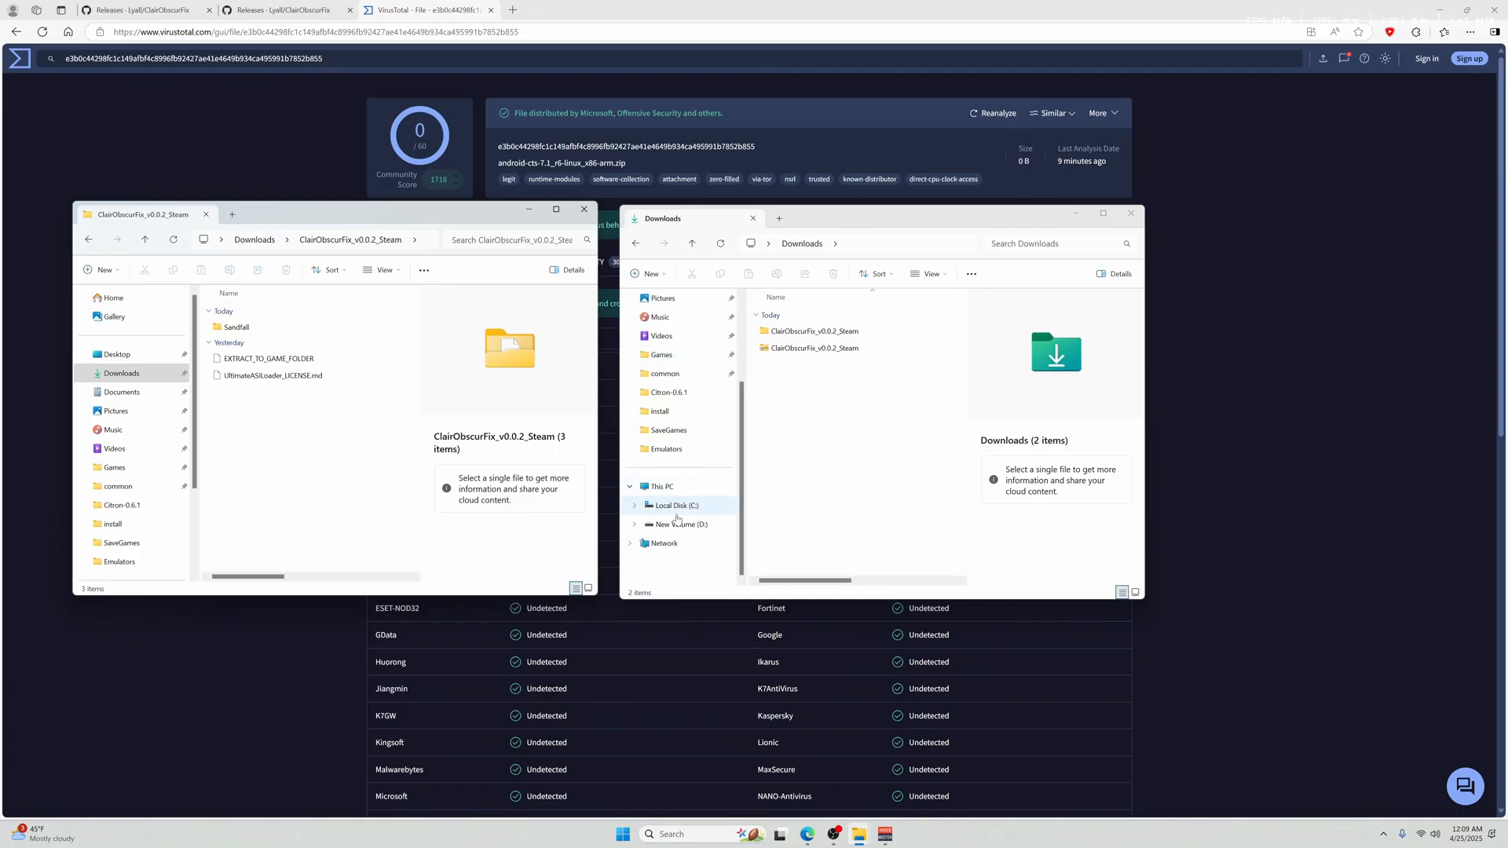
left_click(673, 505)
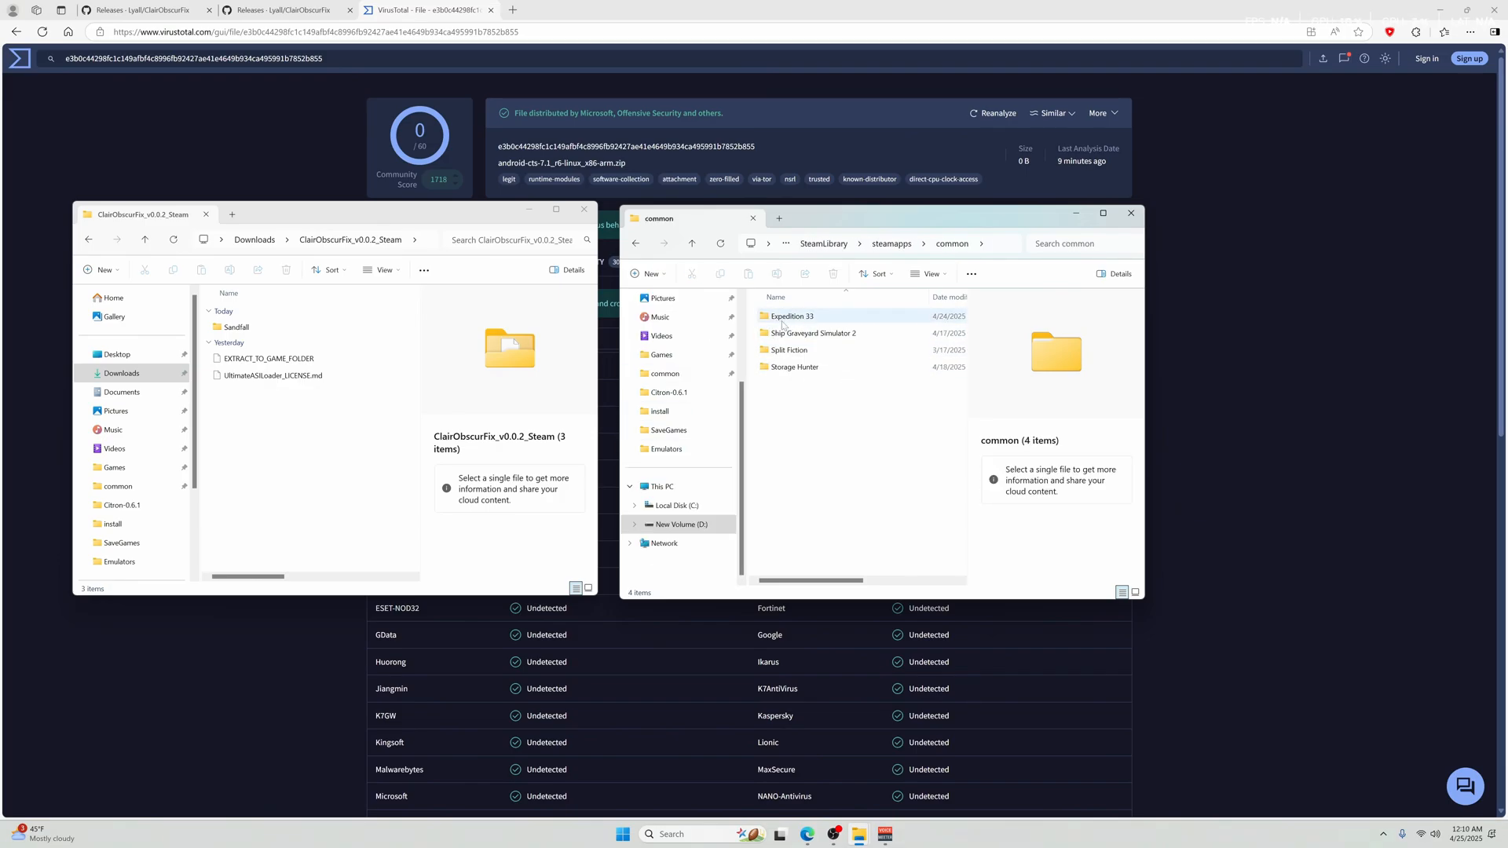
Step: Copy the Sandfall folder into Expedition 33, replacing the existing same-named files
double_click(792, 315)
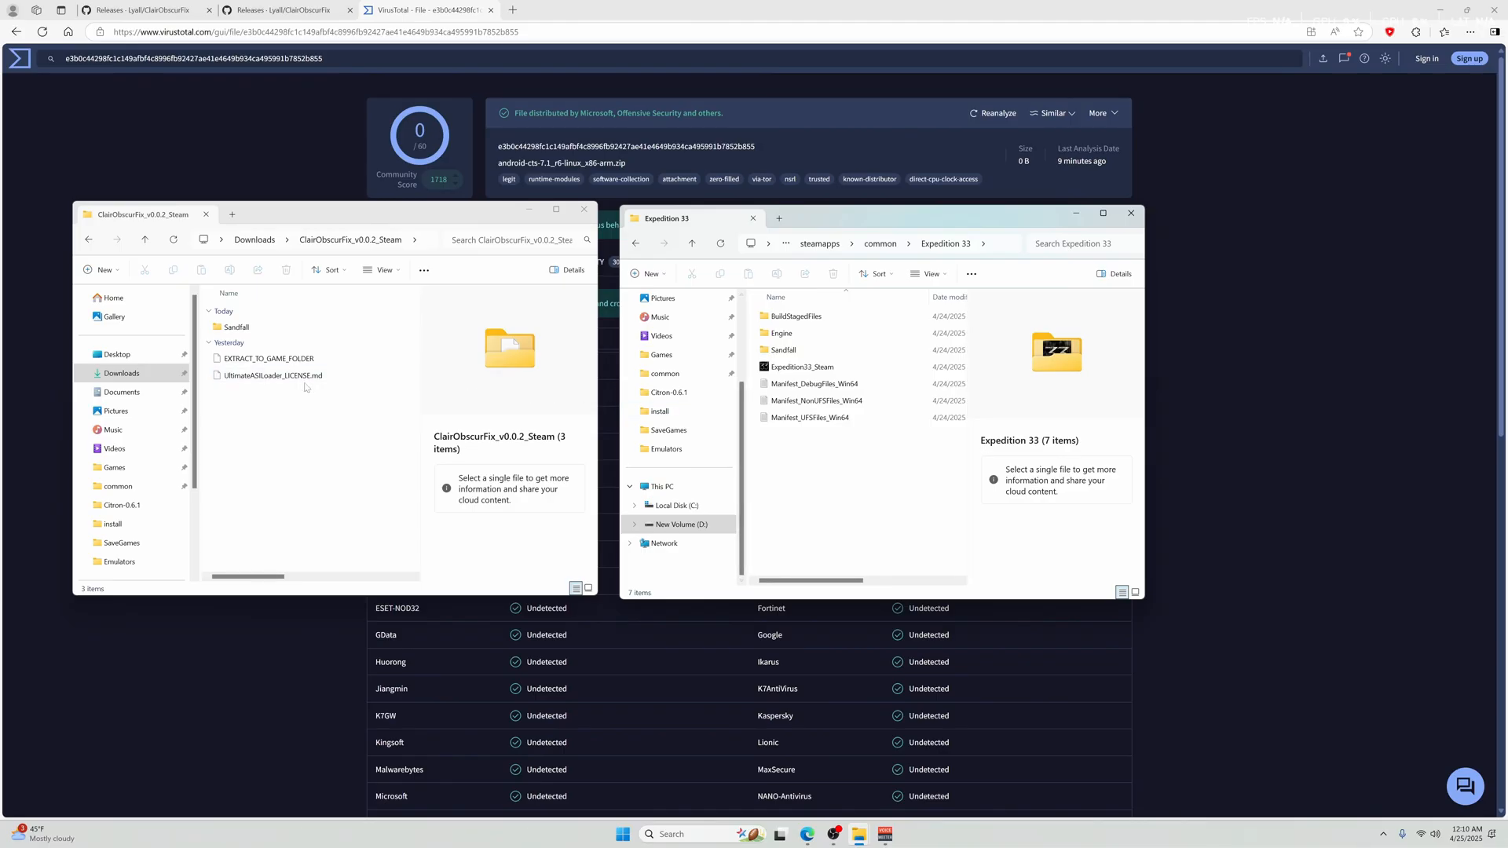
left_click(236, 327)
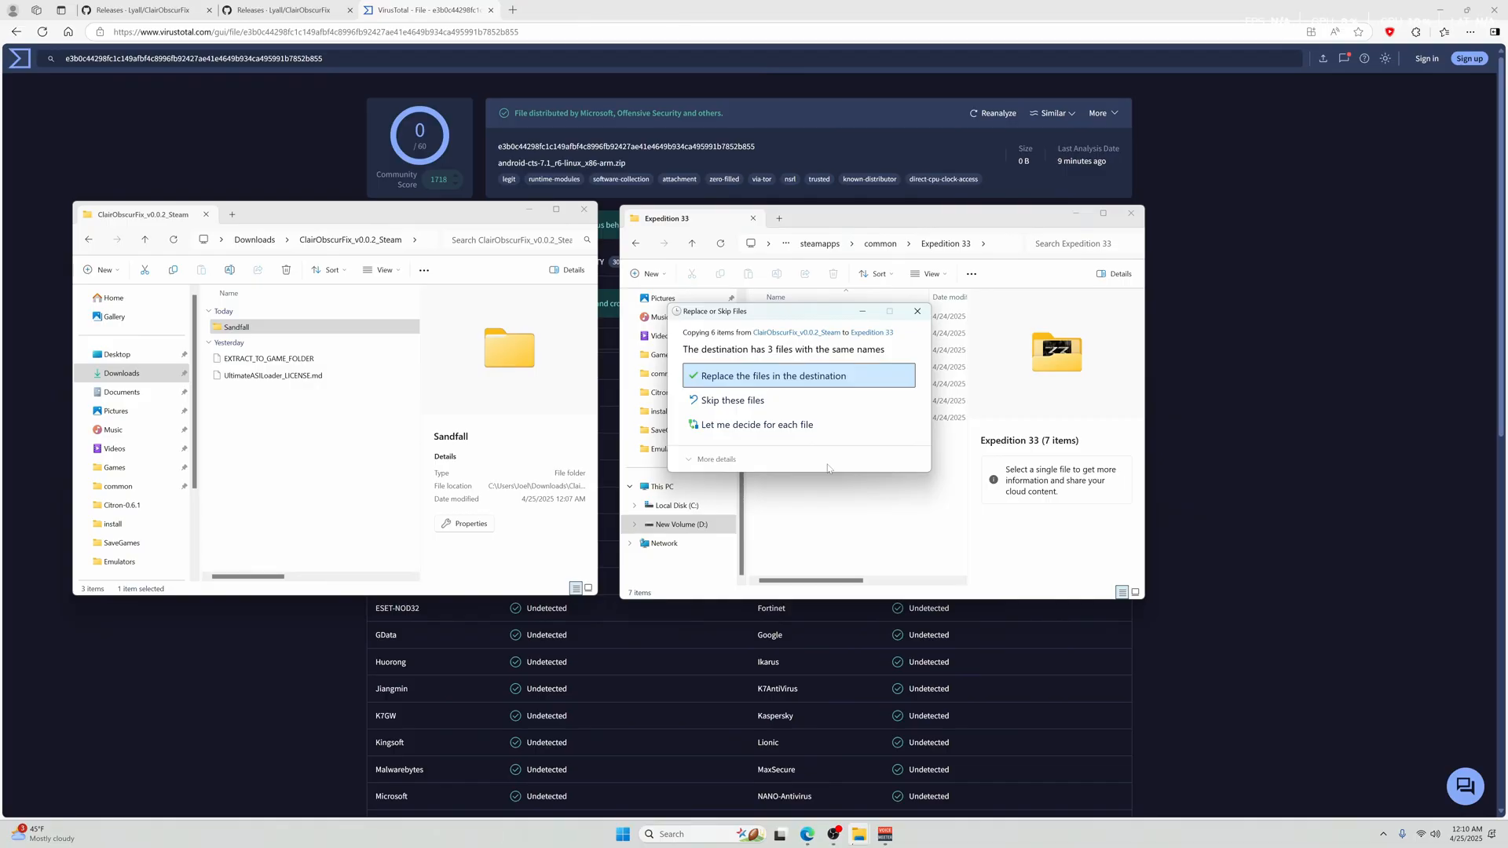
mouse_move(742, 391)
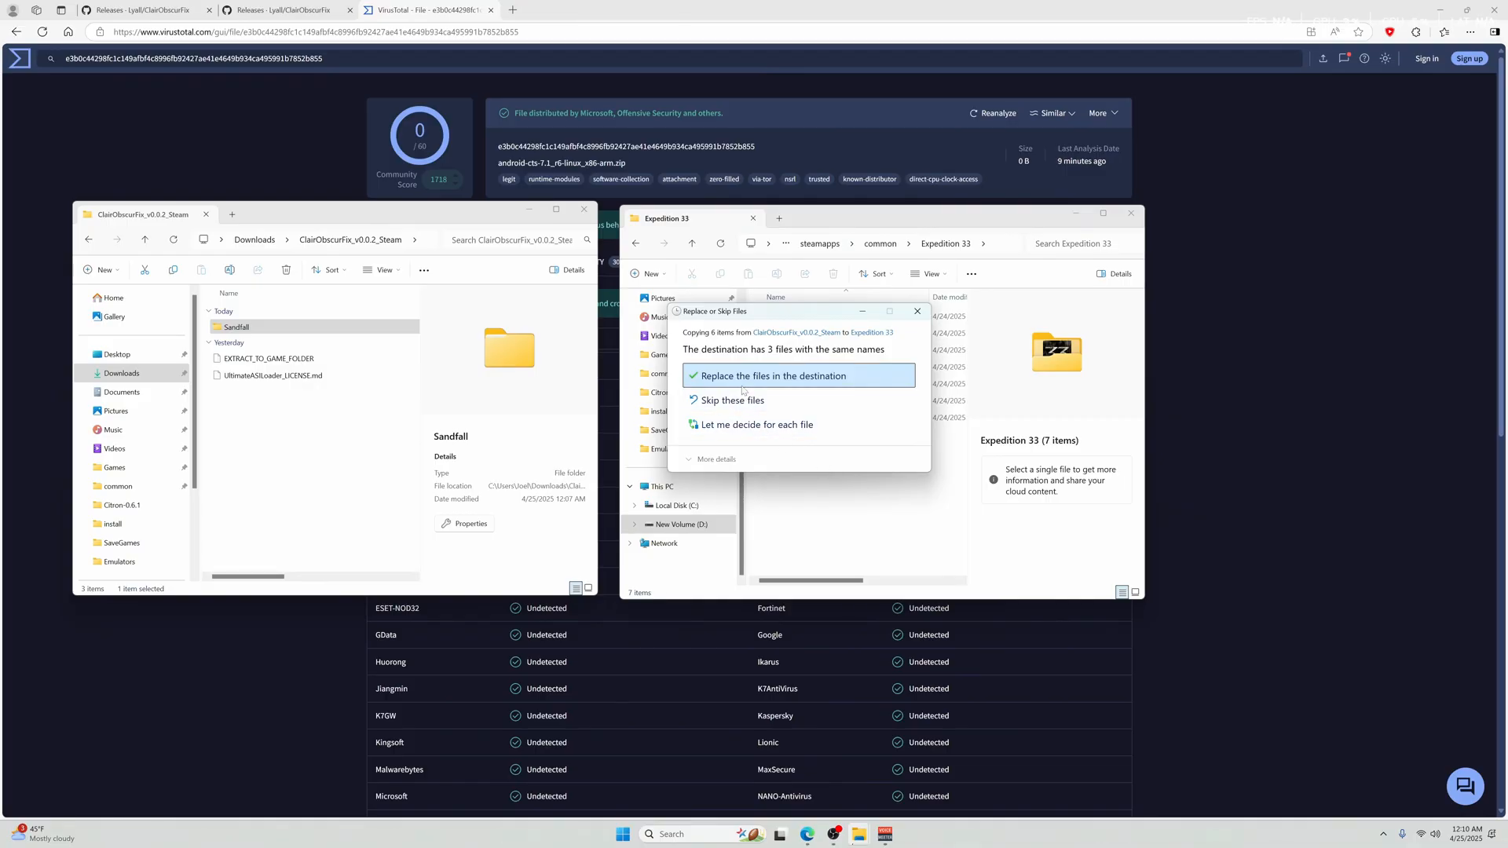
left_click(770, 376)
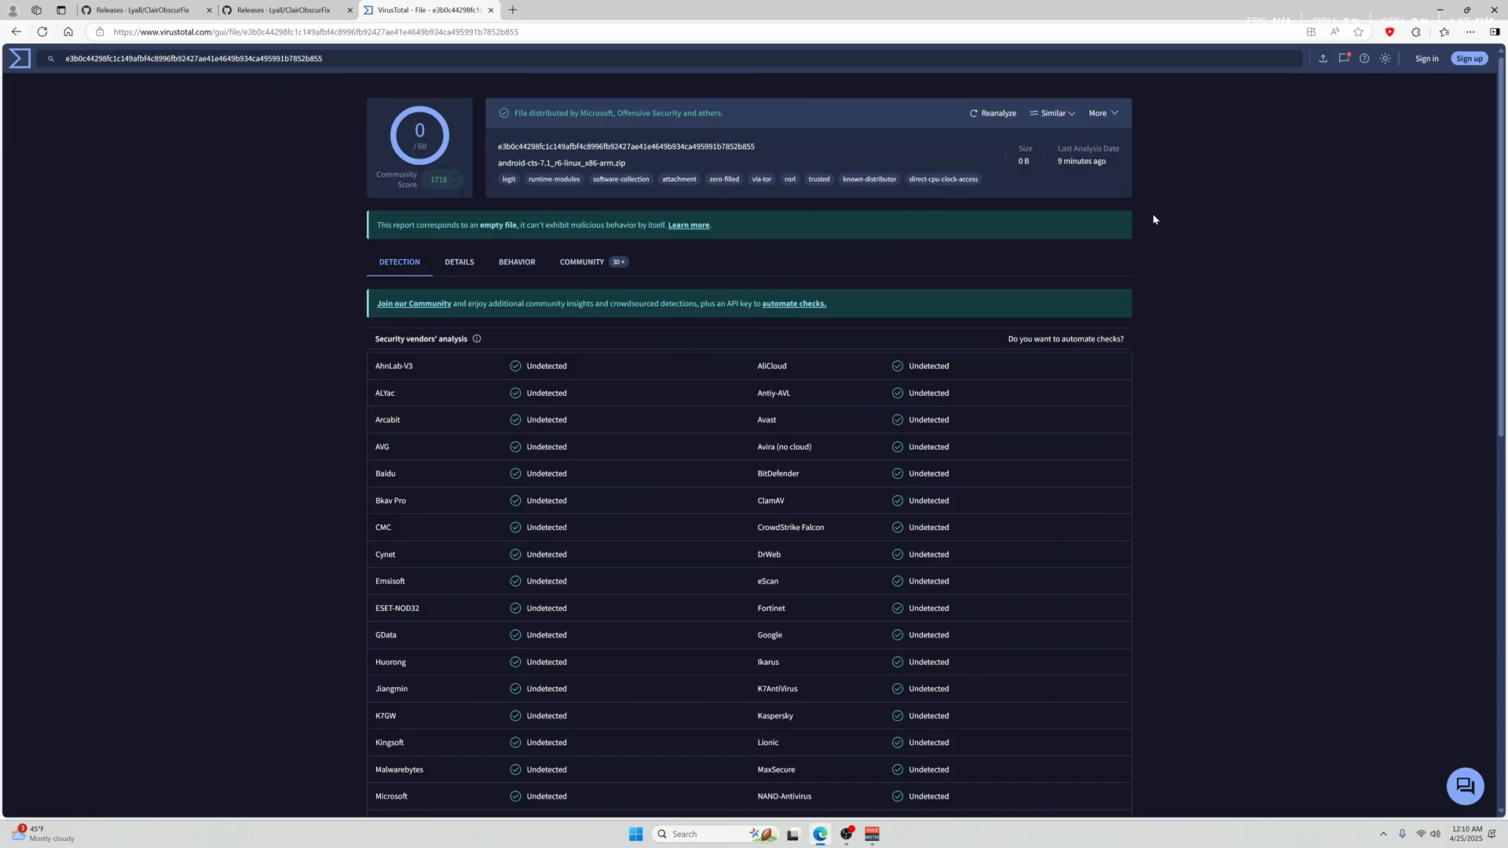
Step: Show the taskbar's hidden background app icons
left_click(1383, 834)
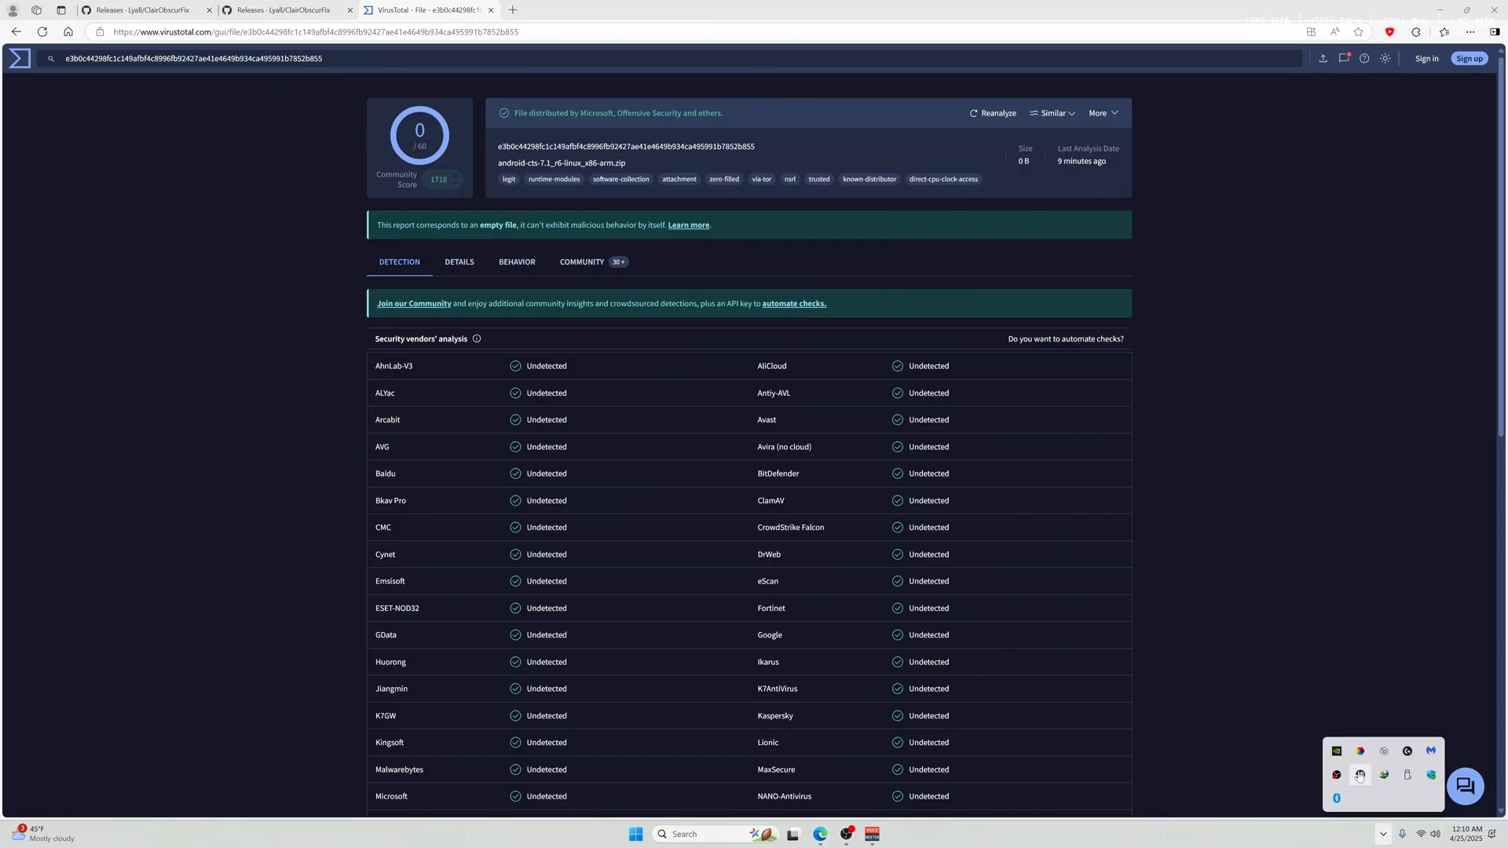